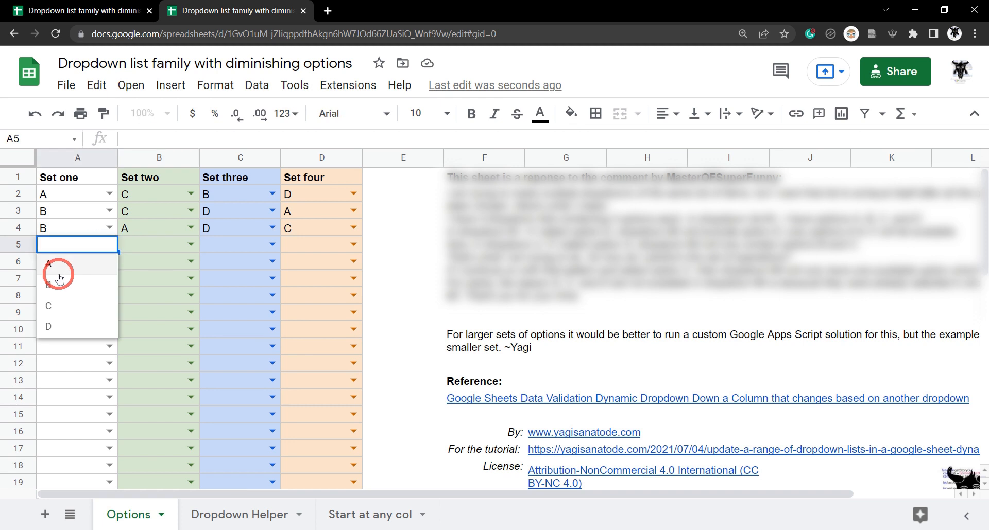
Pick A for Set one in row 5 and B for Set four and Set one in row 6.
{"action": "left_click", "coordinate": [48, 264]}
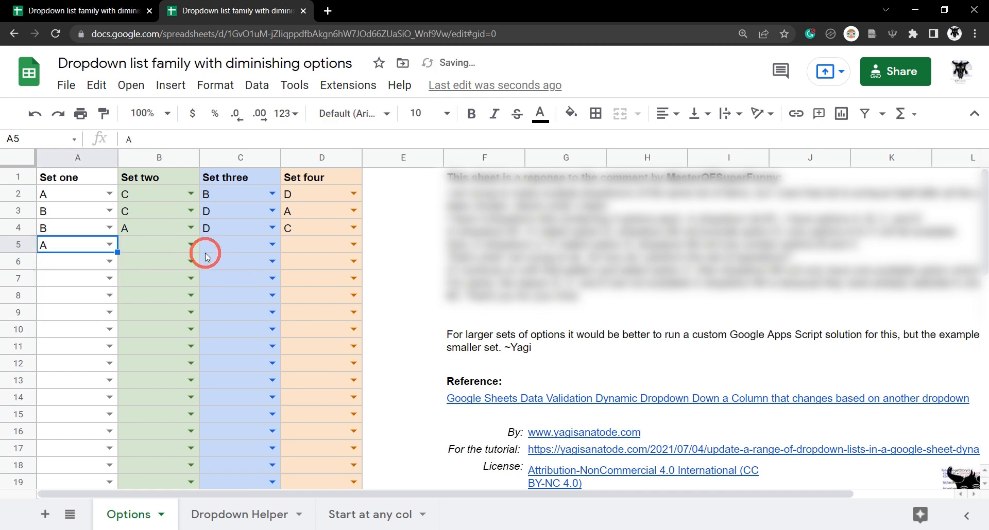
{"action": "left_click", "coordinate": [159, 245]}
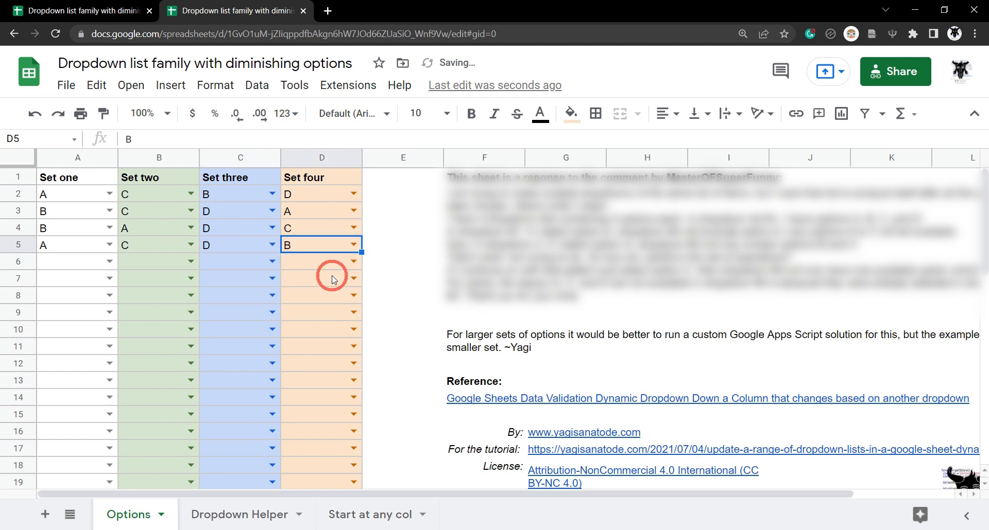
{"action": "left_click", "coordinate": [352, 261]}
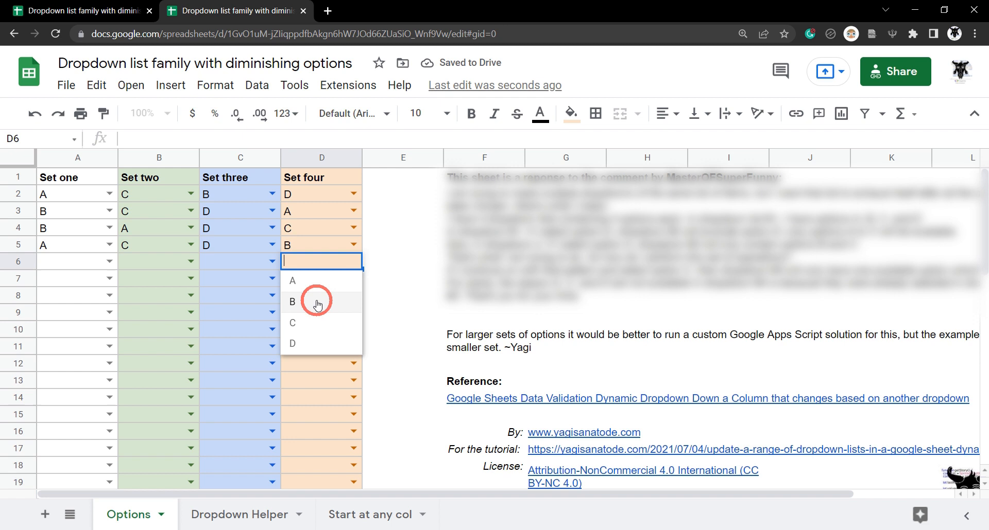
{"action": "left_click", "coordinate": [292, 302]}
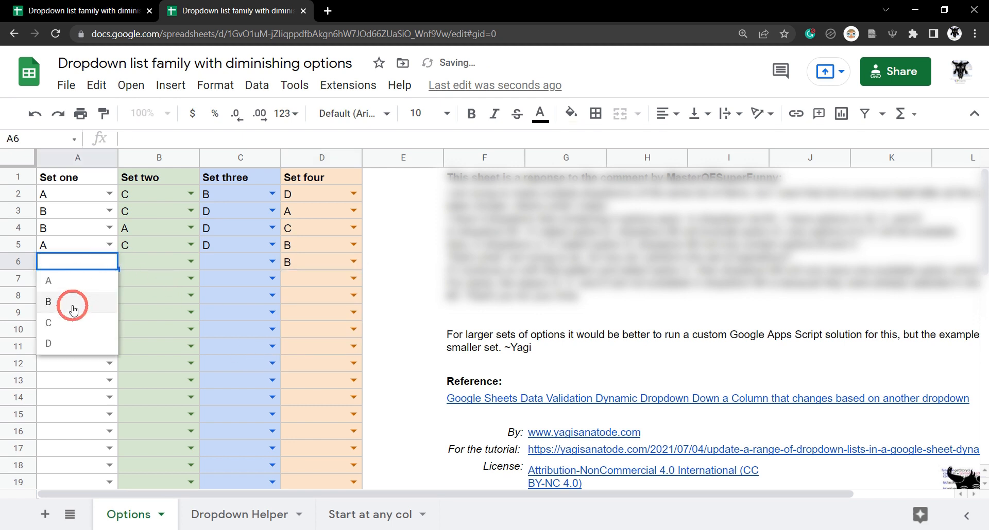
{"action": "left_click", "coordinate": [48, 302]}
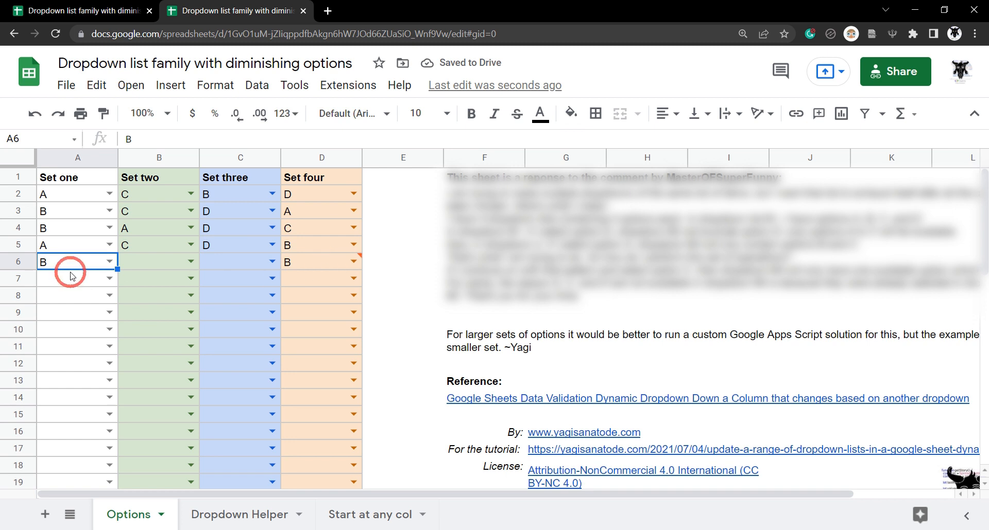
{"action": "left_click", "coordinate": [371, 515]}
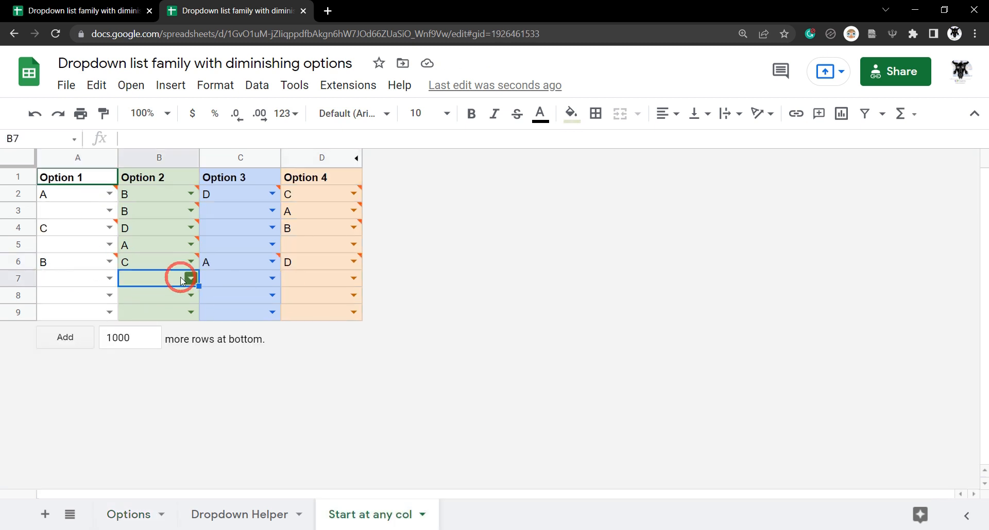
Pick B for Option 3, A for Option 1 and D for Option 4 in row 7.
{"action": "left_click", "coordinate": [272, 279]}
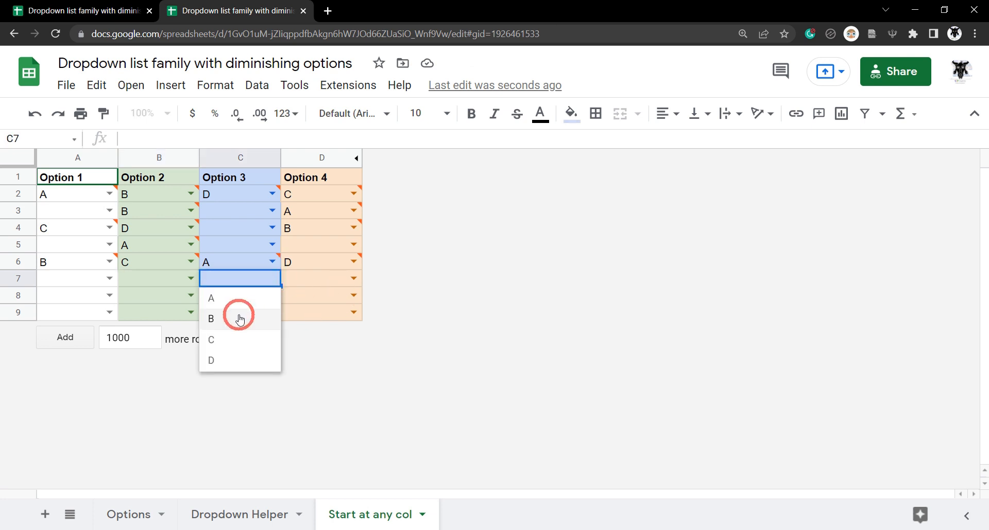
{"action": "left_click", "coordinate": [211, 319]}
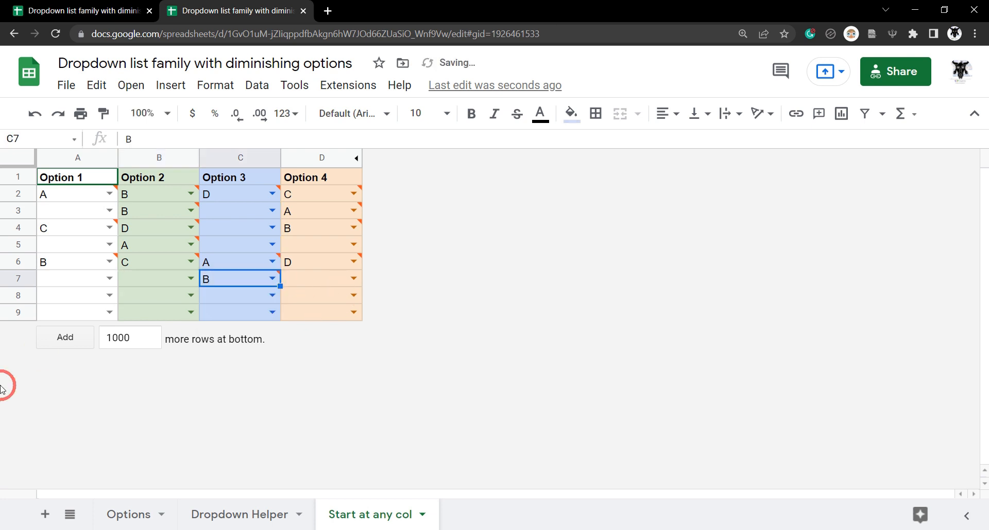
{"action": "left_click", "coordinate": [72, 278]}
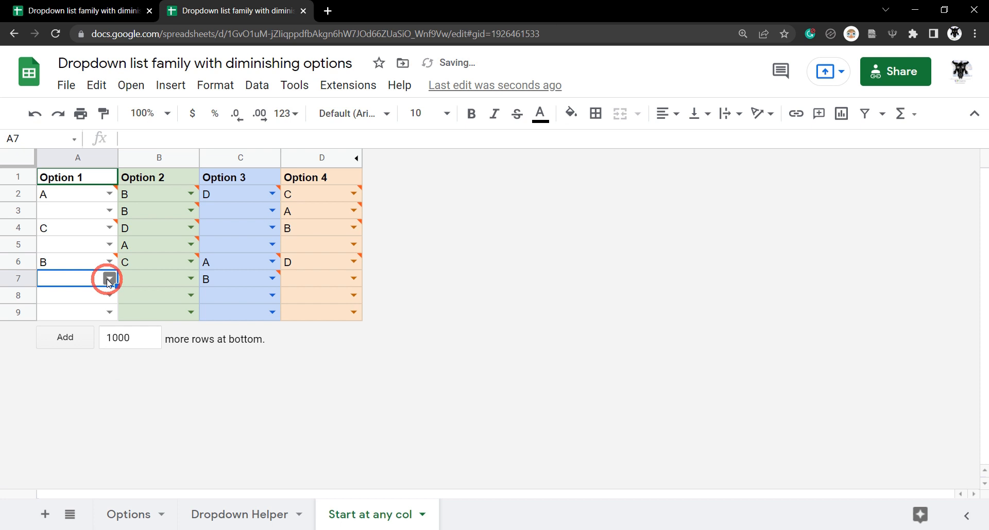
{"action": "left_click", "coordinate": [108, 279]}
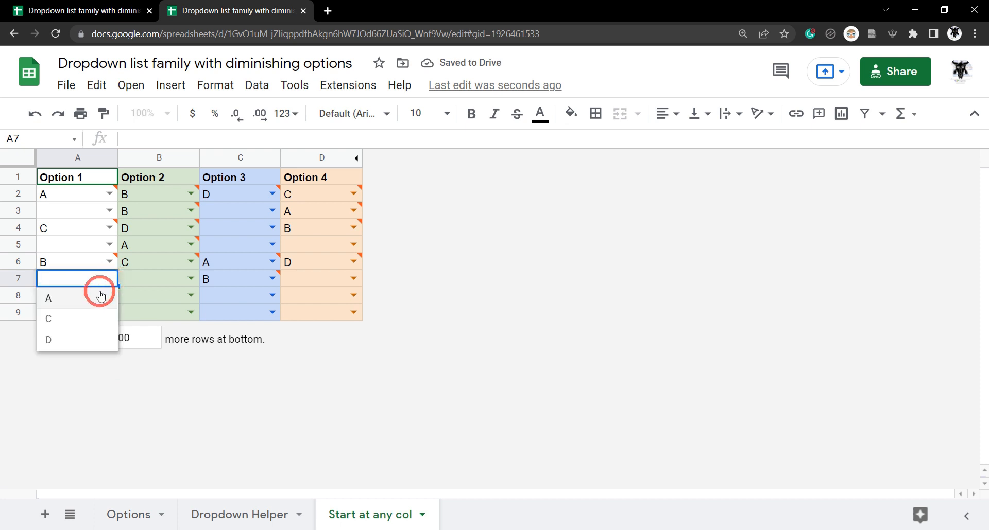
{"action": "left_click", "coordinate": [49, 299]}
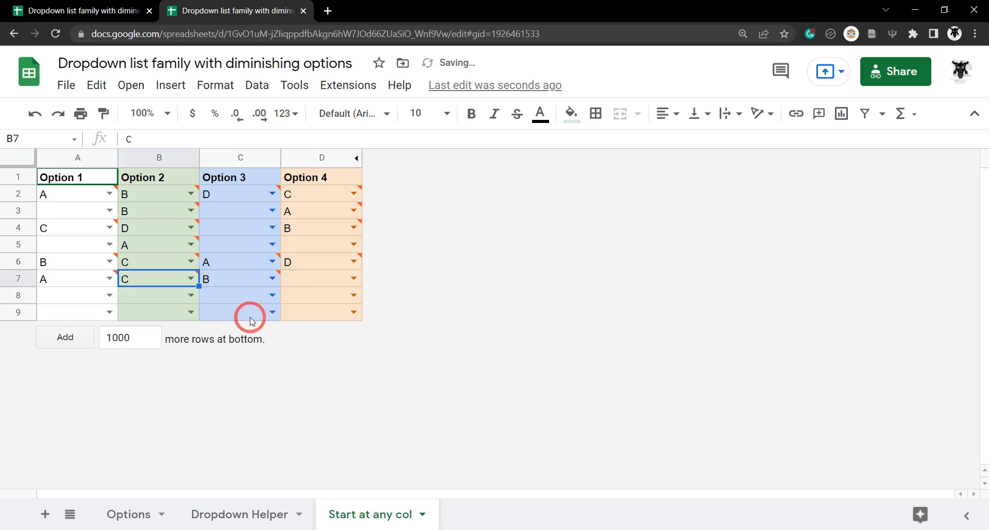
{"action": "left_click", "coordinate": [321, 279]}
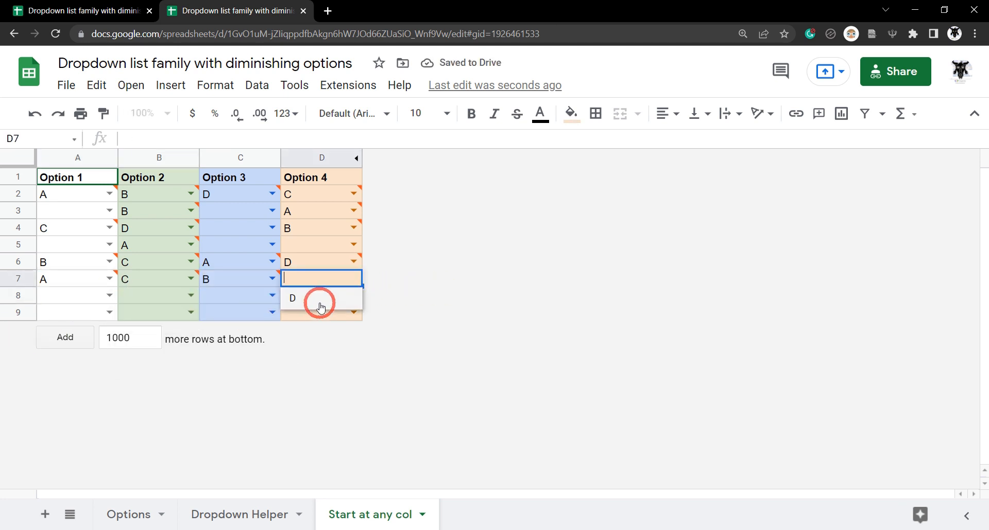
{"action": "left_click", "coordinate": [292, 298]}
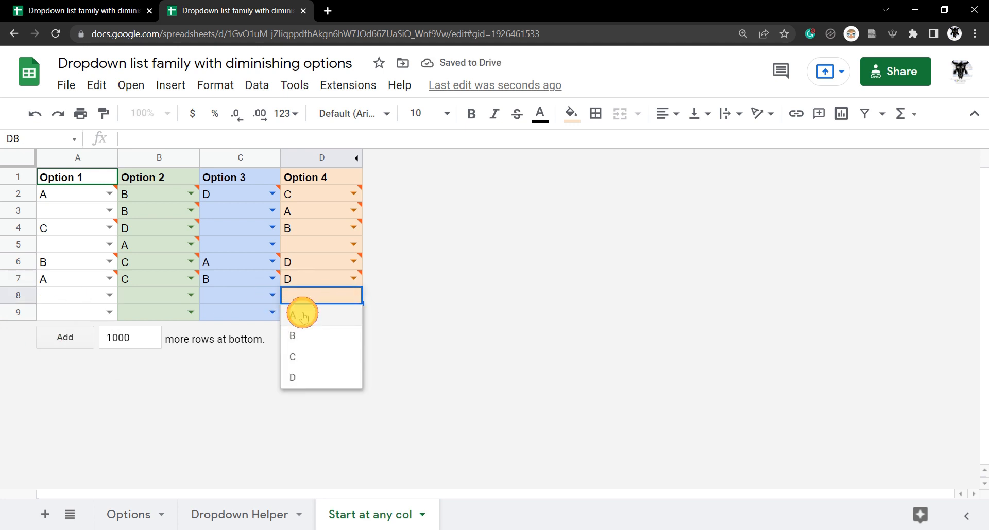
Pick A for Option 4 and C for Option 2 in row 8, giving B, C, D, A.
{"action": "left_click", "coordinate": [302, 316]}
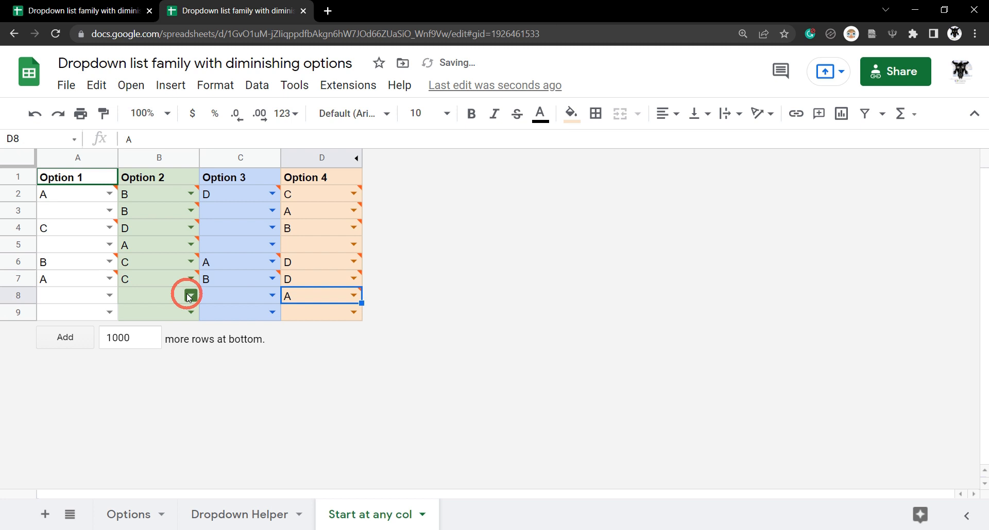
{"action": "left_click", "coordinate": [191, 295]}
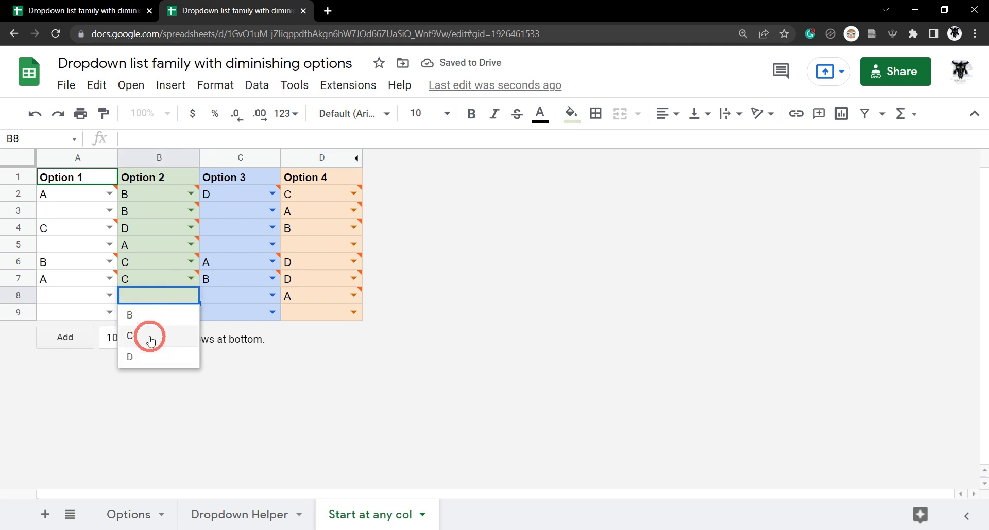
{"action": "left_click", "coordinate": [129, 335]}
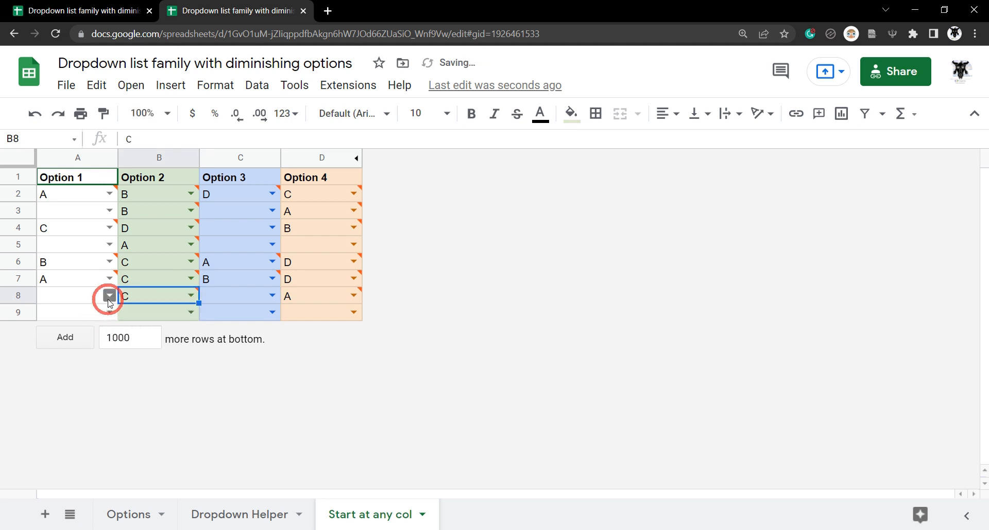
{"action": "left_click", "coordinate": [240, 295]}
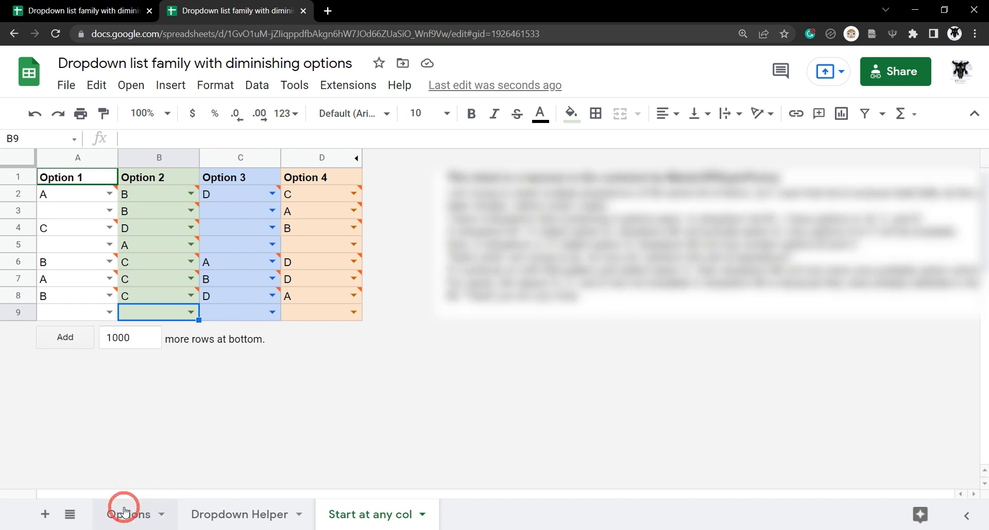
Review the Options and Start at any col sheets, then switch to the blank spreadsheet.
{"action": "left_click", "coordinate": [128, 515]}
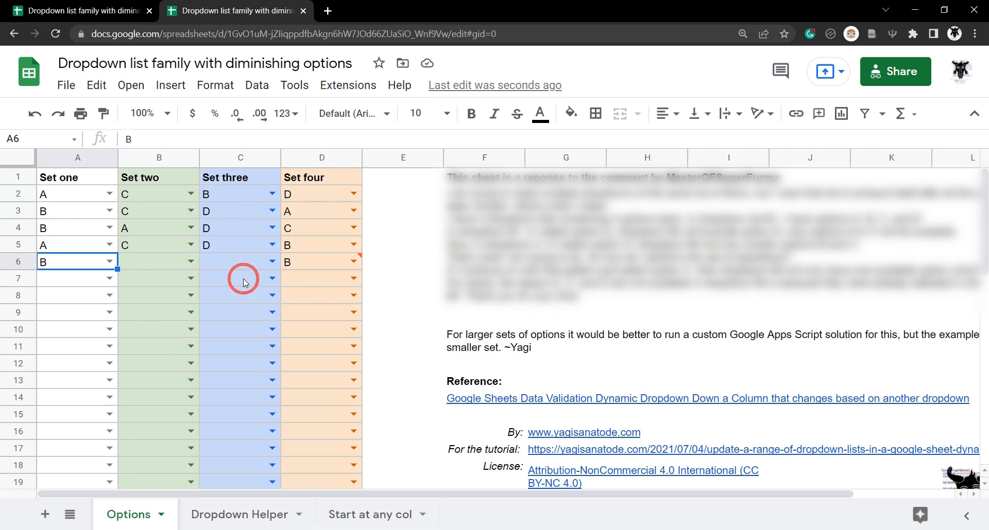
{"action": "left_click", "coordinate": [371, 515]}
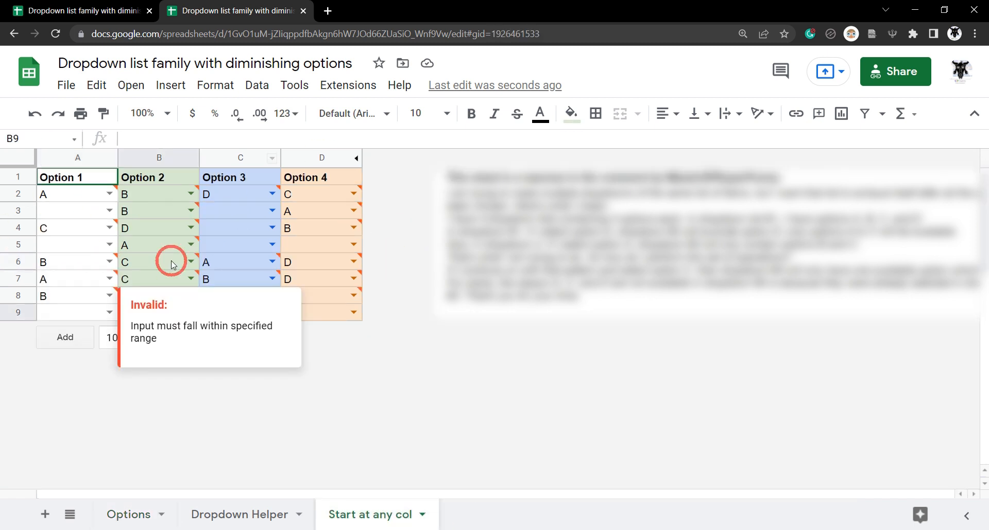
{"action": "left_click", "coordinate": [76, 10]}
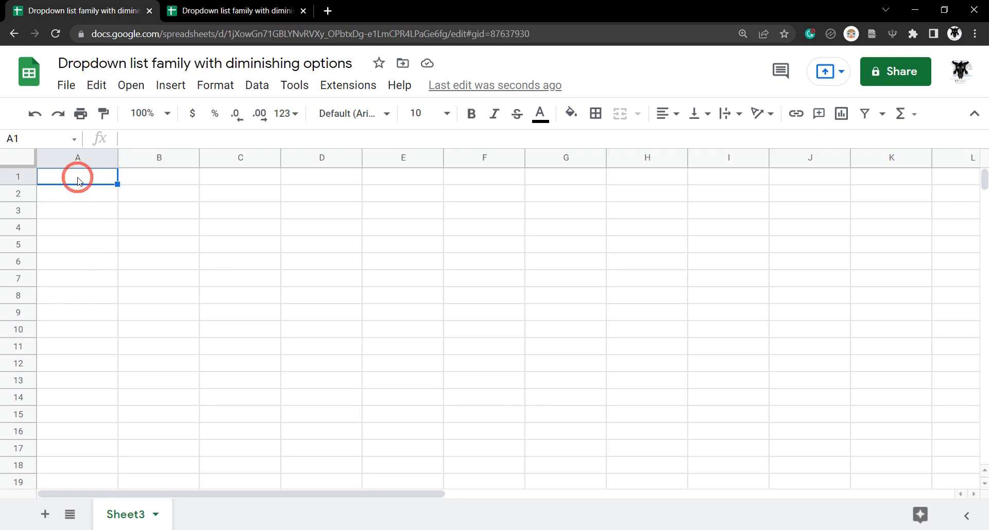
Enter headers Option 1 to Option 4 in A1:D1 and All Selections in F1.
{"action": "type", "text": "o"}
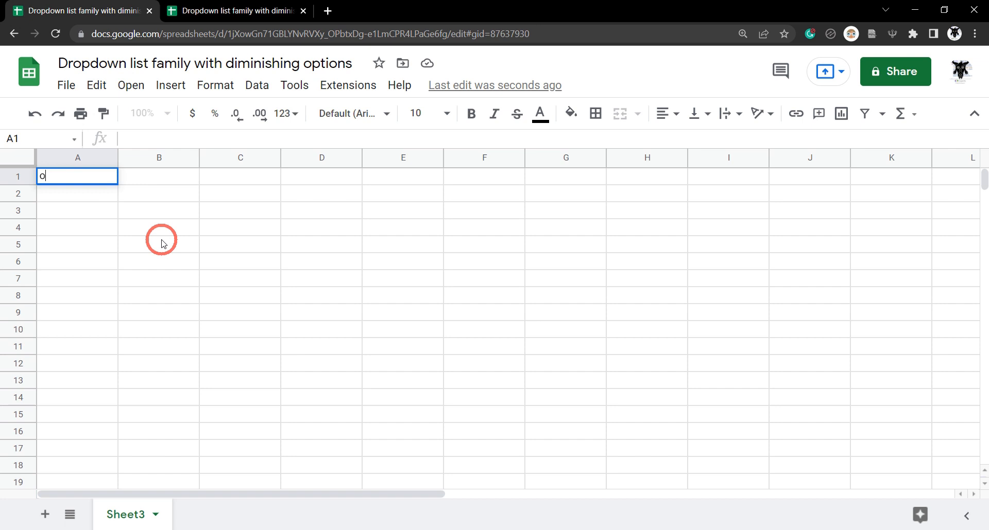
{"action": "type", "text": "Option 1"}
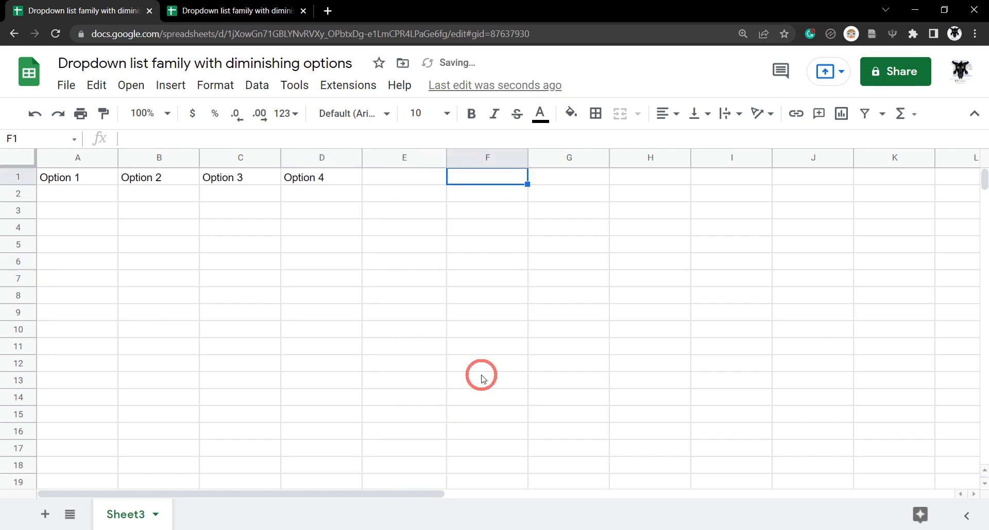
{"action": "type", "text": "All Selections"}
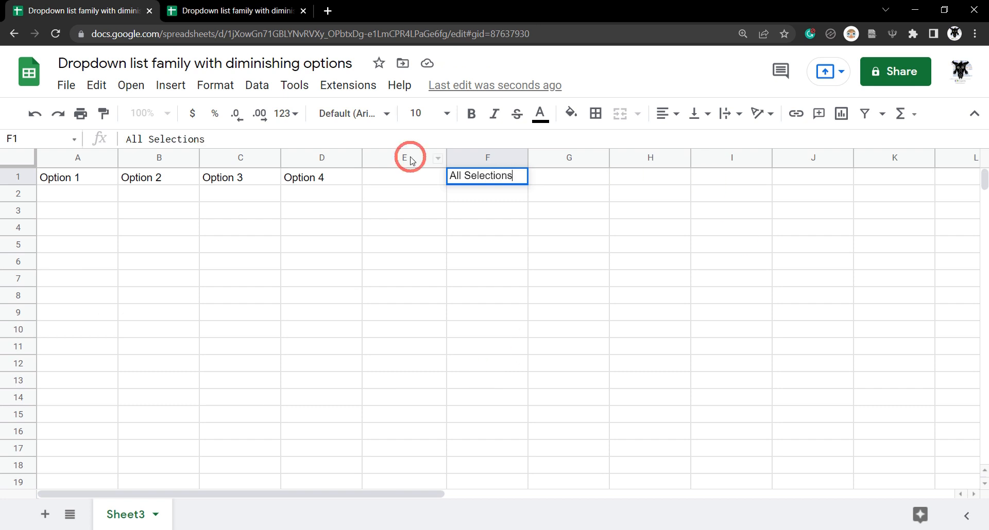
{"action": "mouse_move", "coordinate": [604, 302]}
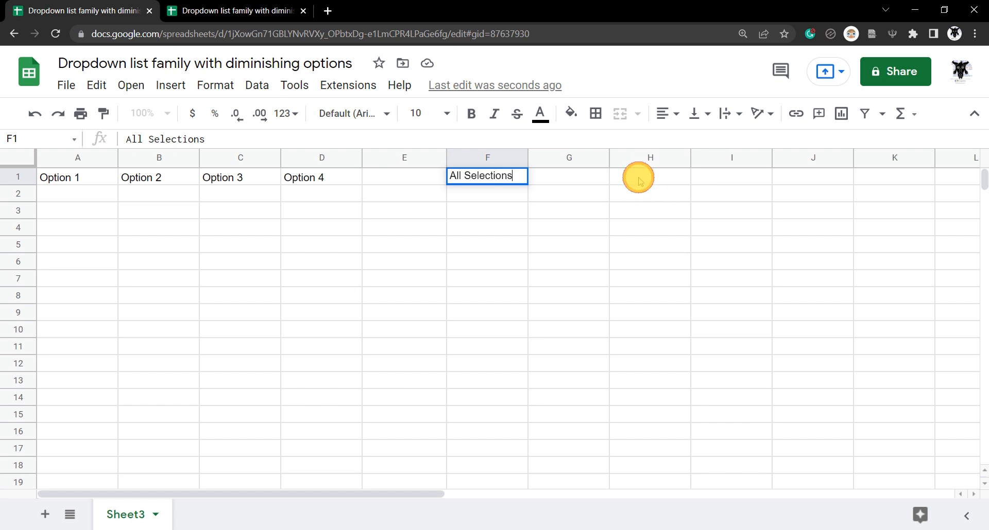
{"action": "left_click", "coordinate": [650, 177]}
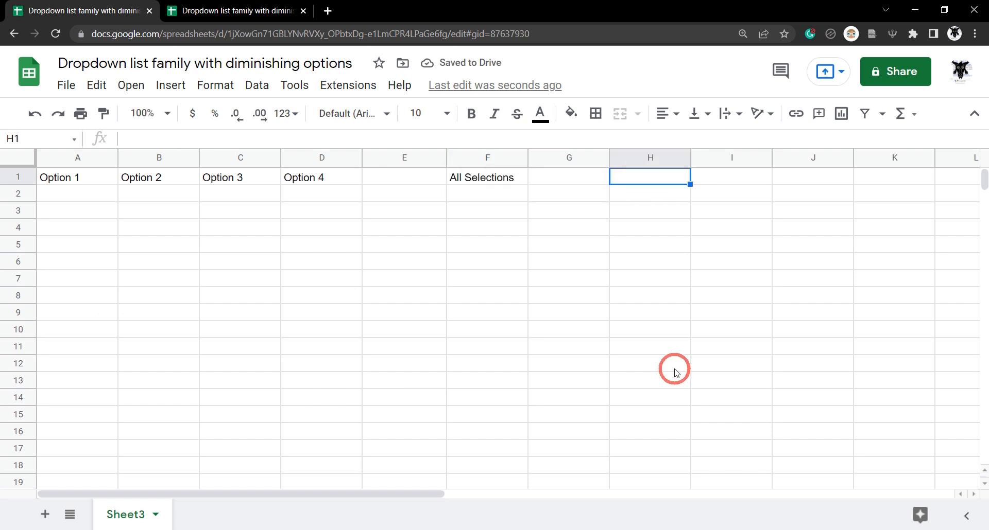
Enter the Remaing header in H1.
{"action": "type", "text": "Rem"}
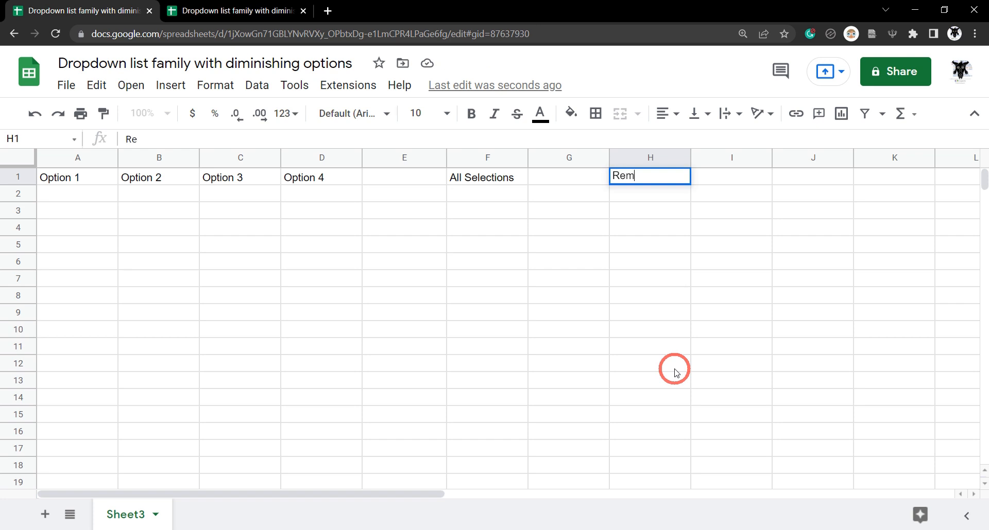
{"action": "type", "text": "aing"}
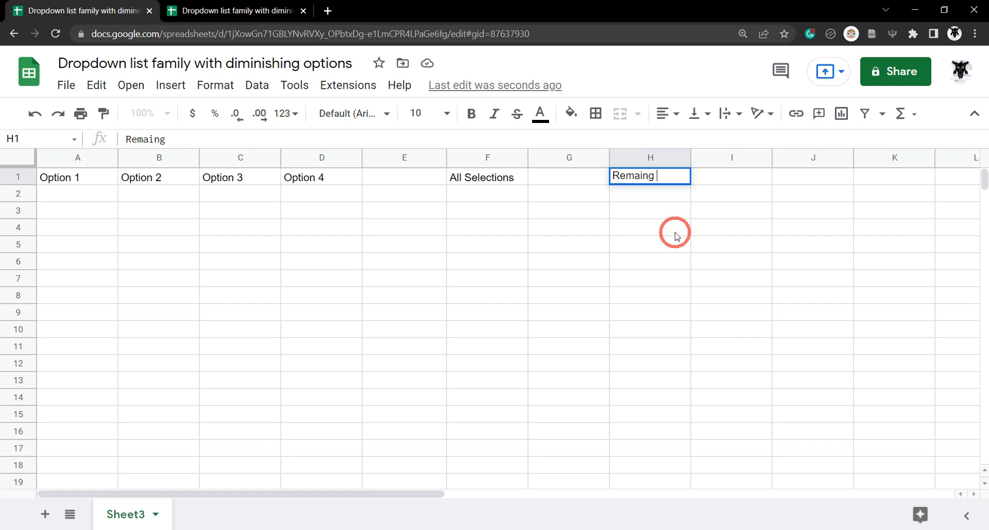
{"action": "left_click", "coordinate": [786, 312]}
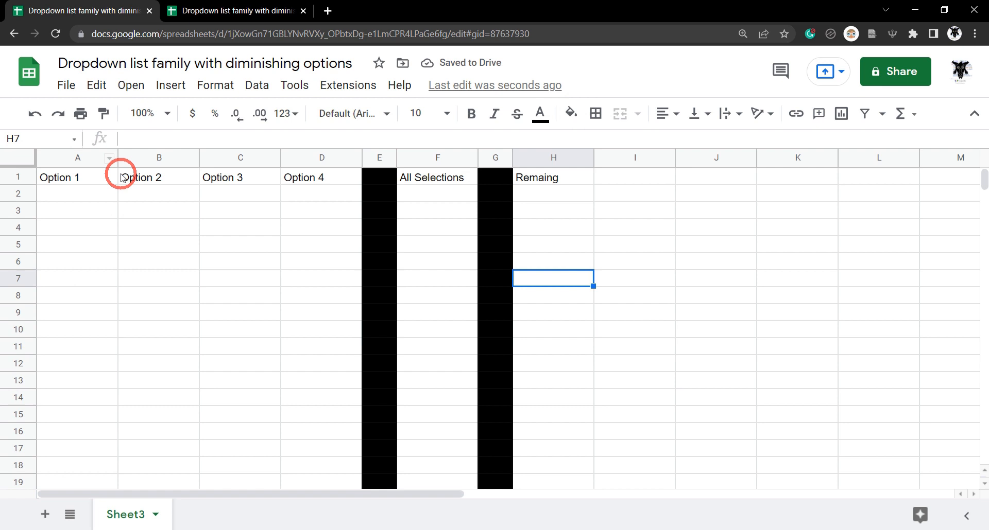
Fill the Option 3 column C with light cornflower blue.
{"action": "left_click", "coordinate": [570, 113]}
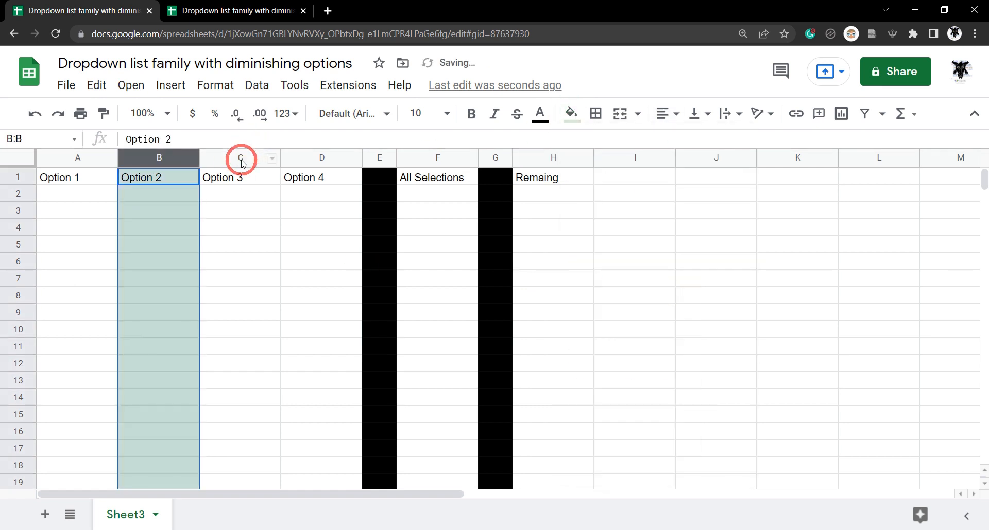
{"action": "left_click", "coordinate": [570, 114]}
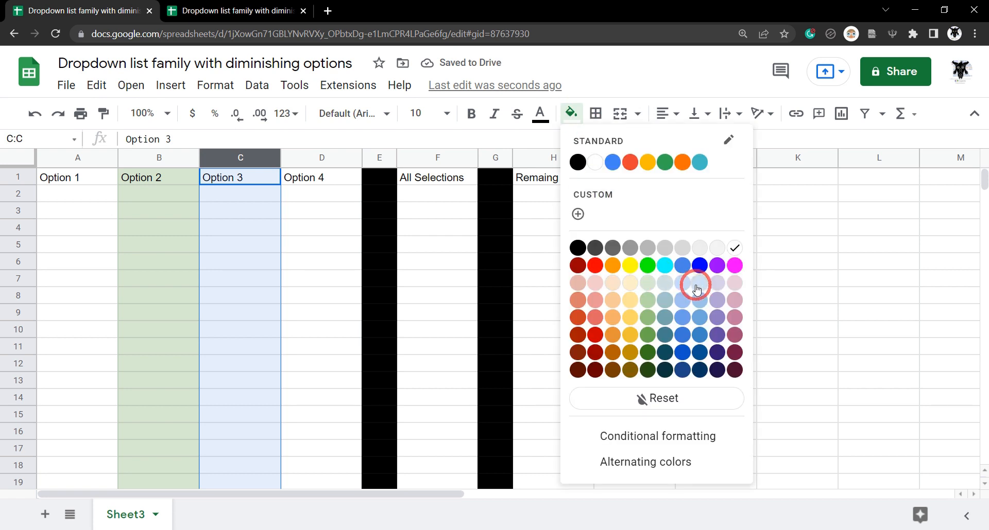
{"action": "left_click", "coordinate": [696, 285]}
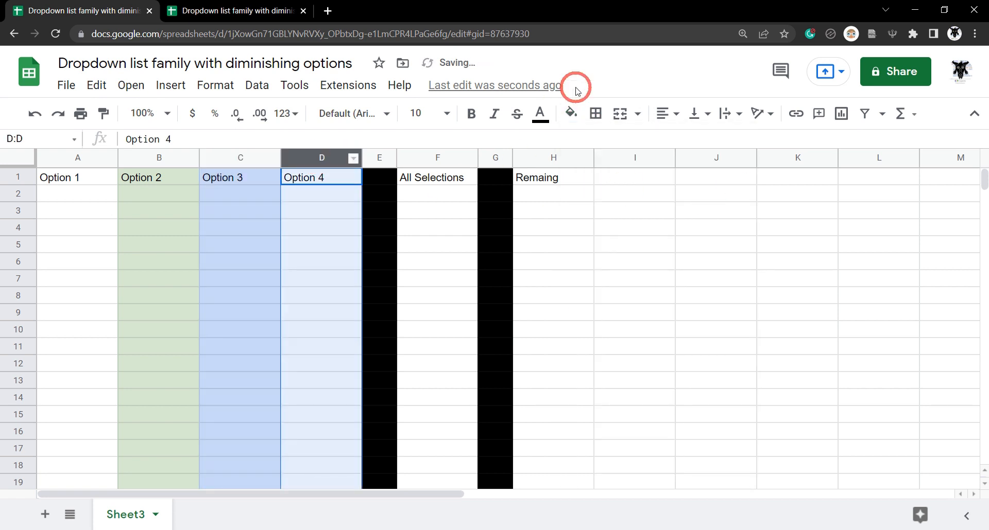
Fill the Option 4 column D with light orange.
{"action": "left_click", "coordinate": [569, 114]}
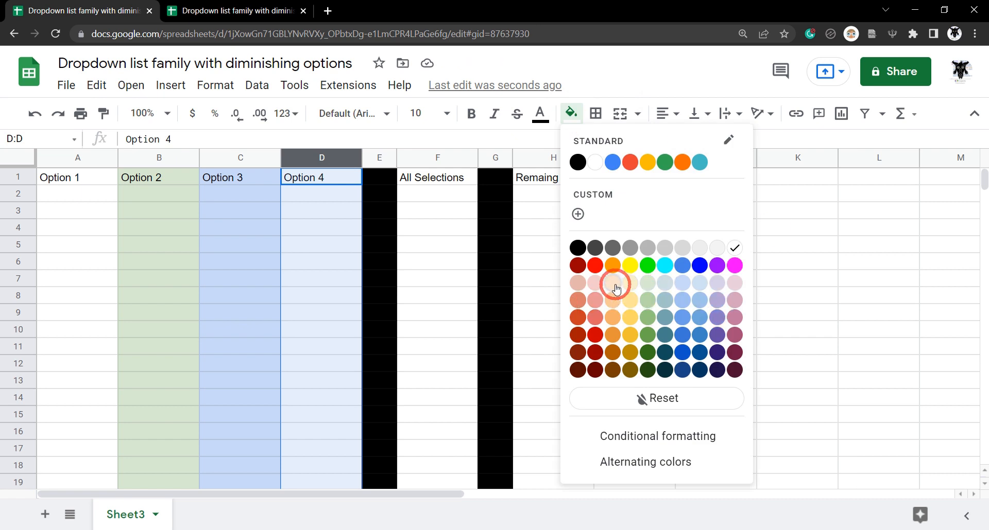
{"action": "left_click", "coordinate": [615, 283]}
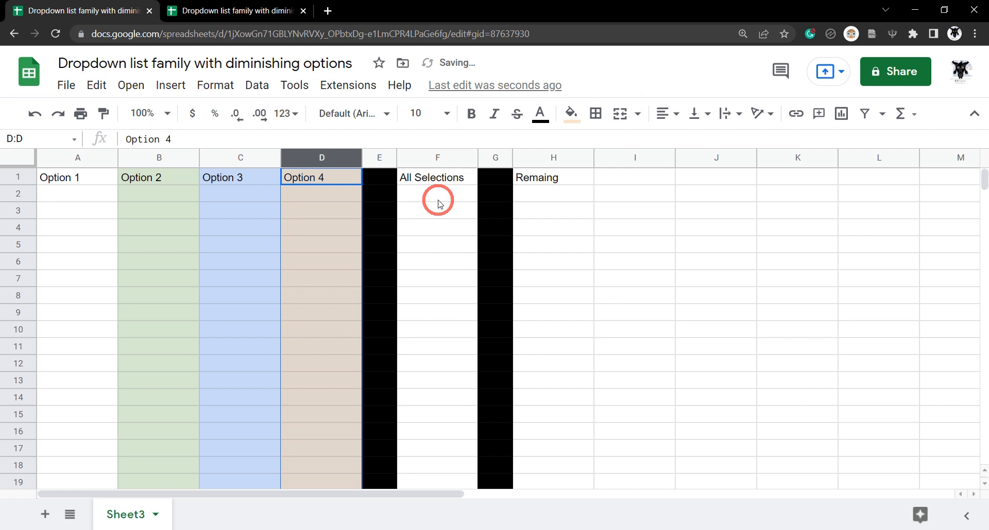
{"action": "left_click", "coordinate": [18, 178]}
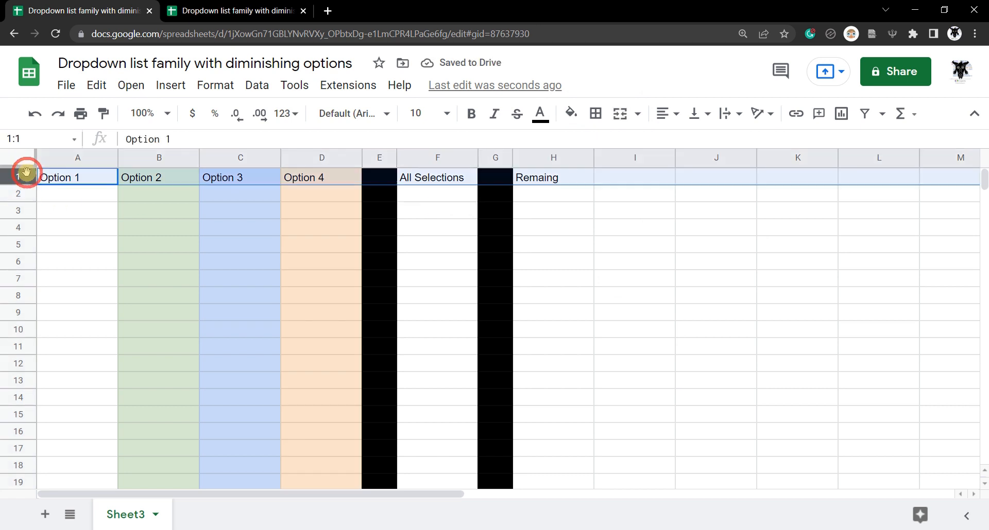
Bold the header row and list A, B, C, D under All Selections in F2:F5.
{"action": "left_click", "coordinate": [716, 277]}
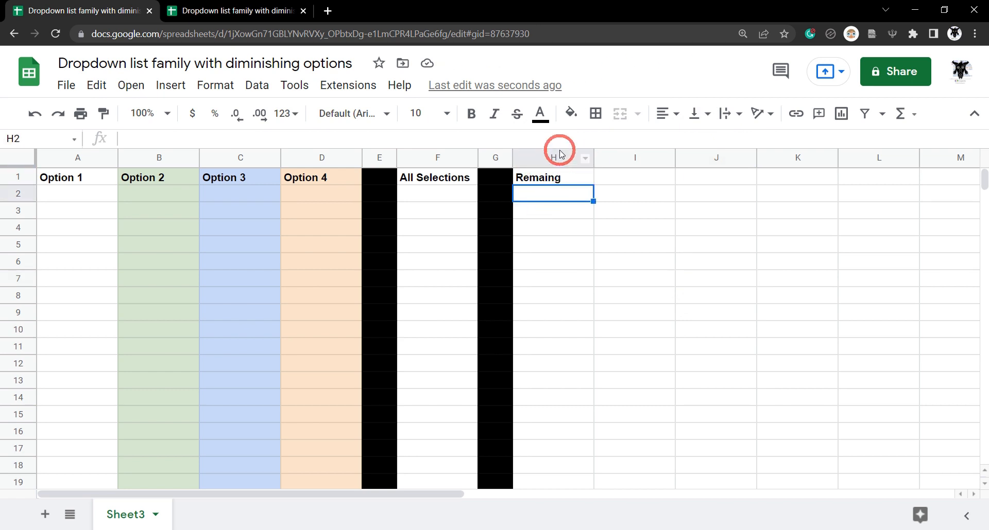
{"action": "mouse_move", "coordinate": [445, 204]}
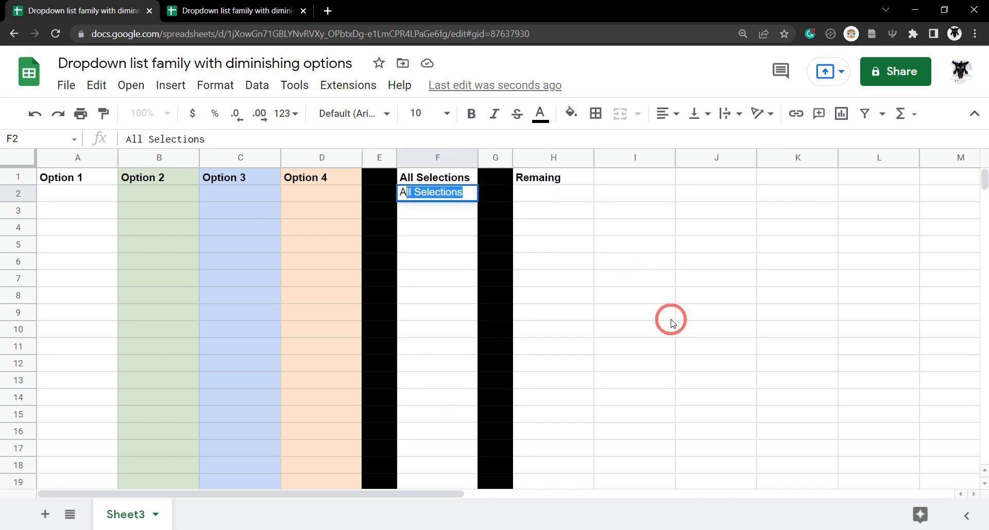
{"action": "type", "text": "A"}
{"action": "left_click", "coordinate": [438, 244]}
{"action": "type", "text": "D"}
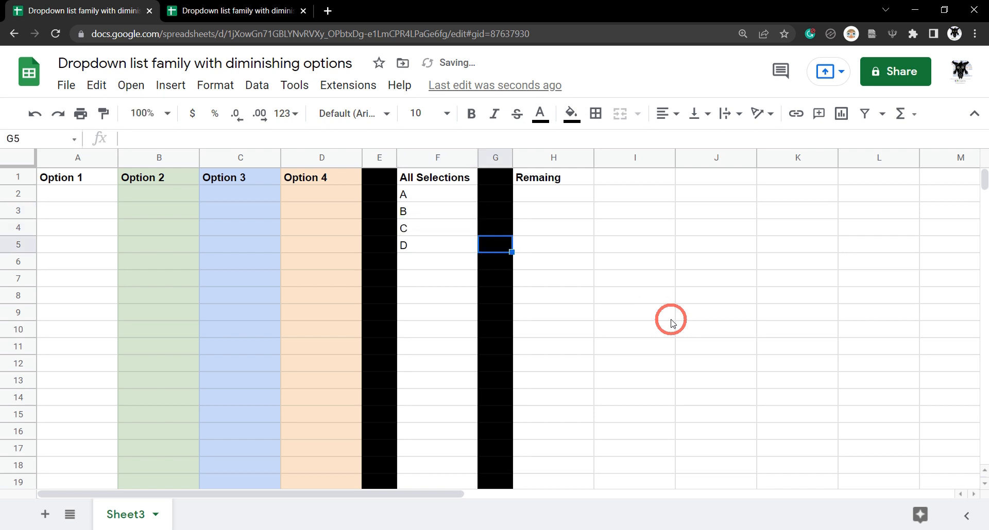
{"action": "mouse_move", "coordinate": [426, 196]}
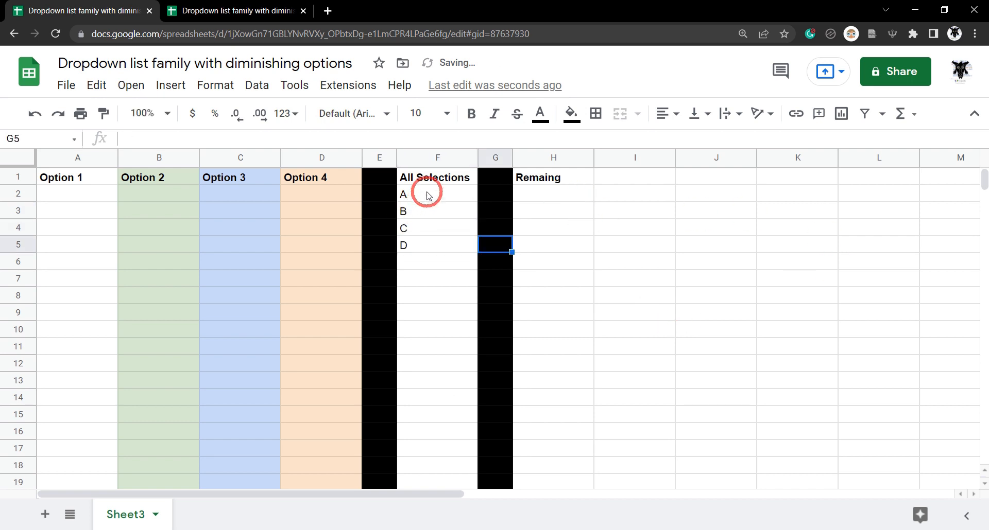
{"action": "left_click", "coordinate": [553, 193]}
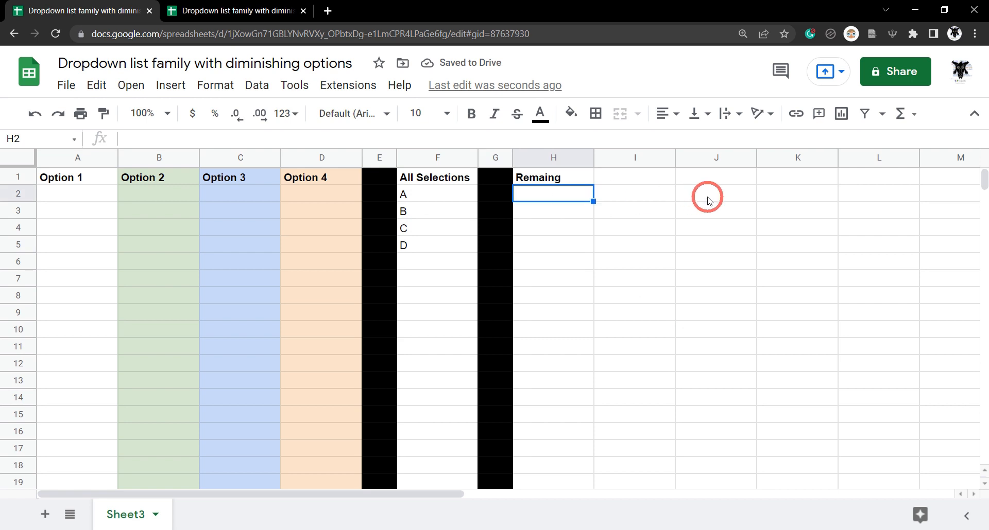
{"action": "left_click", "coordinate": [797, 192]}
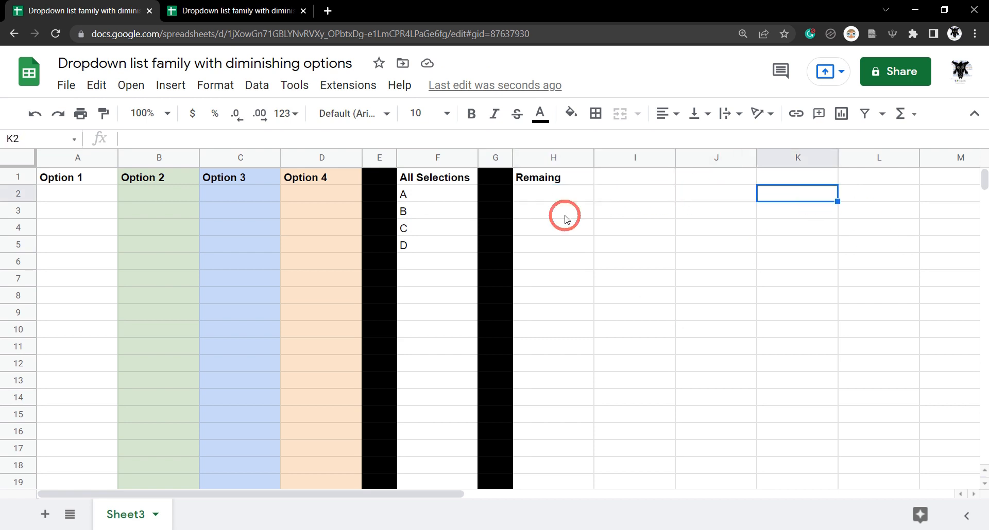
Narrow the Remaining columns H to K and fill column L black as a divider.
{"action": "left_click", "coordinate": [553, 158]}
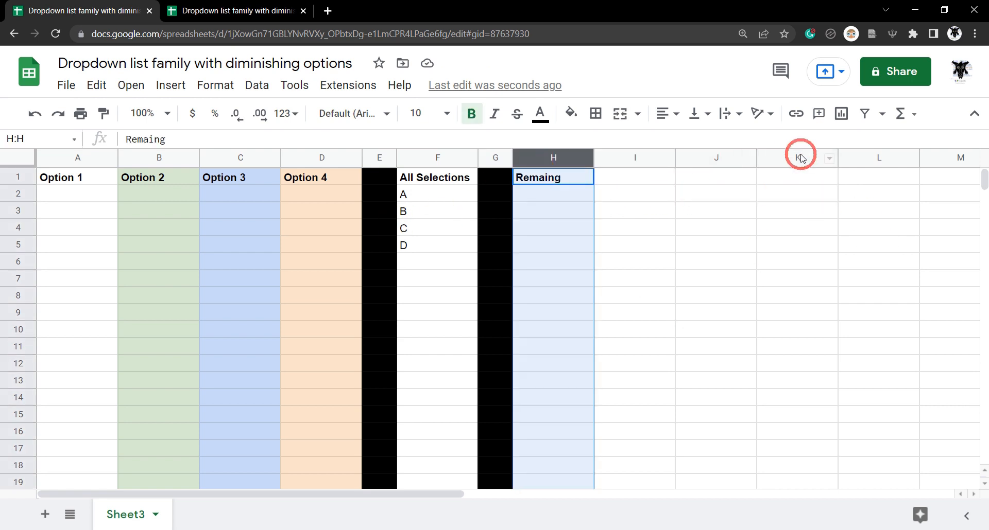
{"action": "left_click_drag", "start_coordinate": [799, 156], "coordinate": [837, 157]}
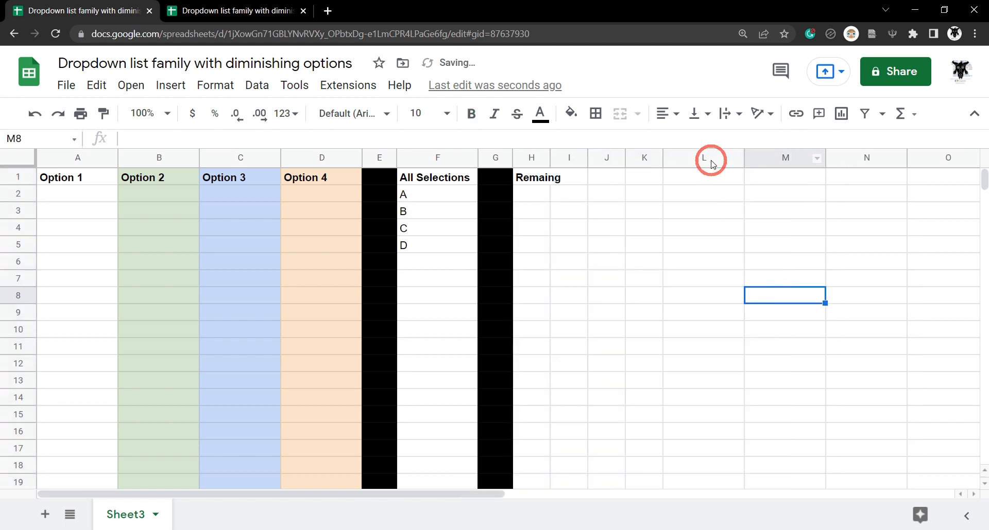
{"action": "left_click", "coordinate": [702, 158]}
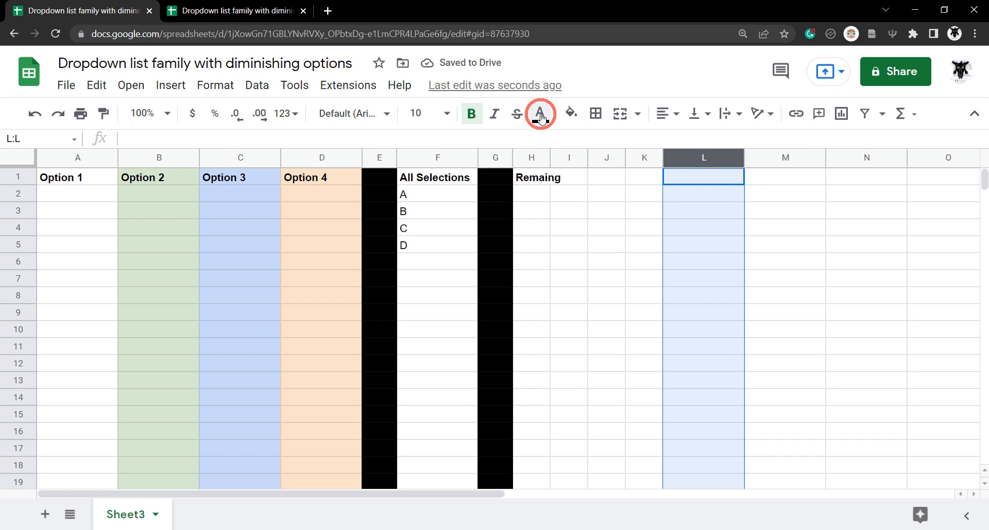
{"action": "left_click", "coordinate": [538, 113]}
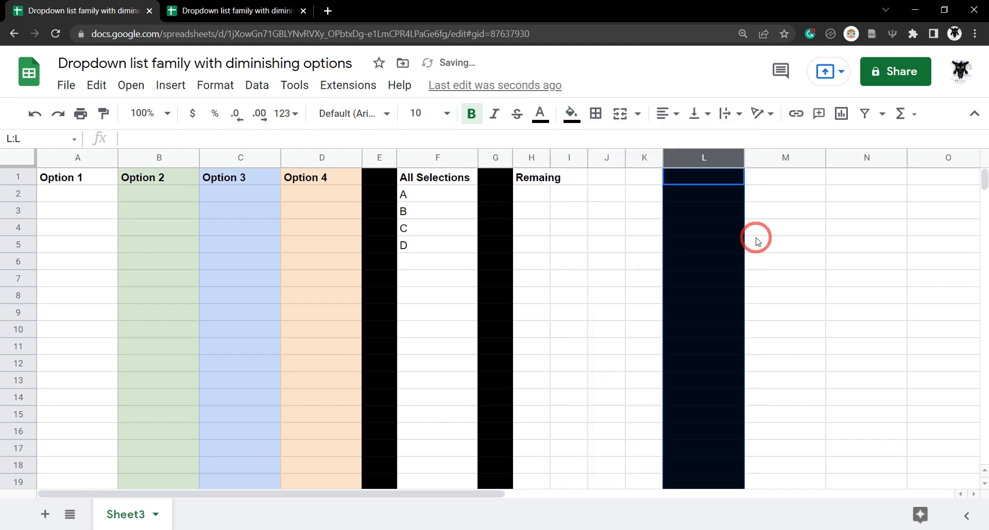
{"action": "left_click", "coordinate": [783, 294]}
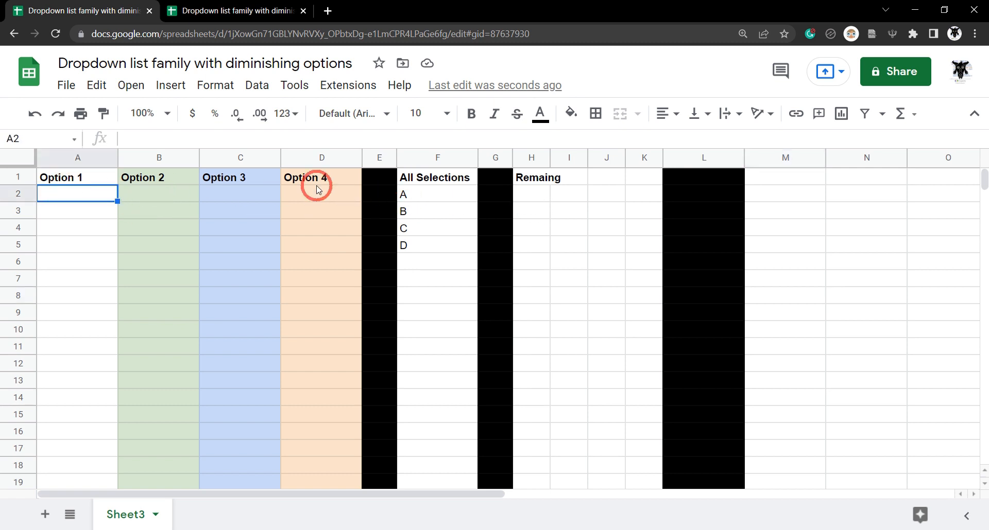
{"action": "mouse_move", "coordinate": [450, 195]}
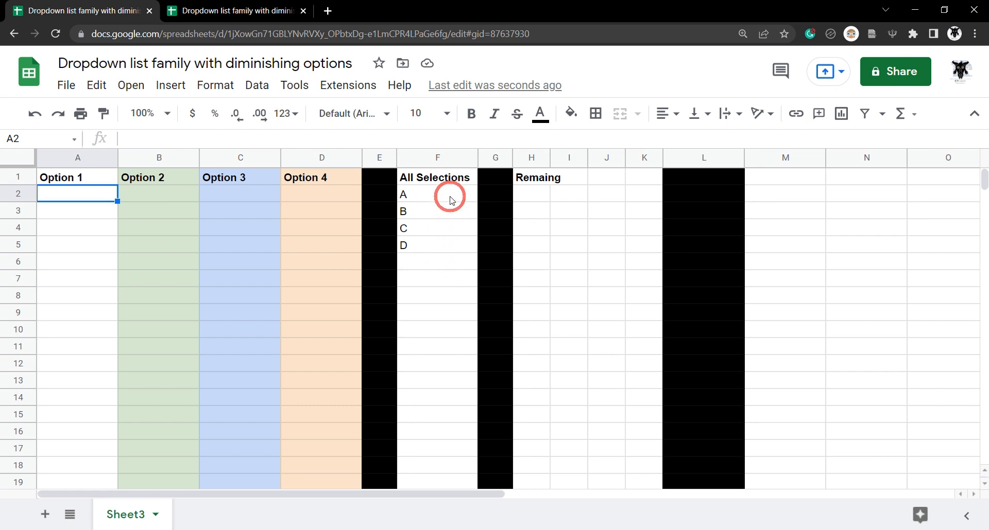
{"action": "left_click", "coordinate": [532, 193]}
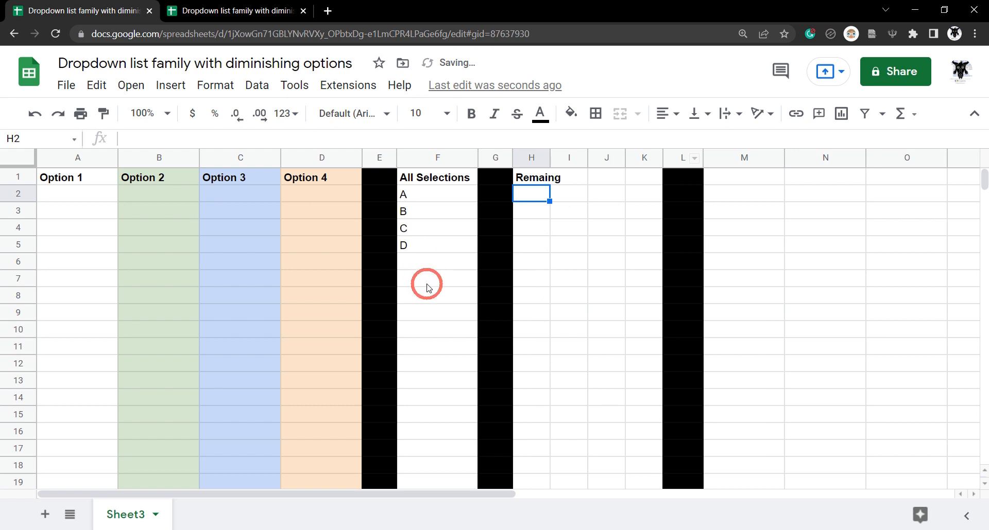
Put A in A2 and start a MATCH lookup in M2 using F2 as the key.
{"action": "left_click", "coordinate": [77, 192]}
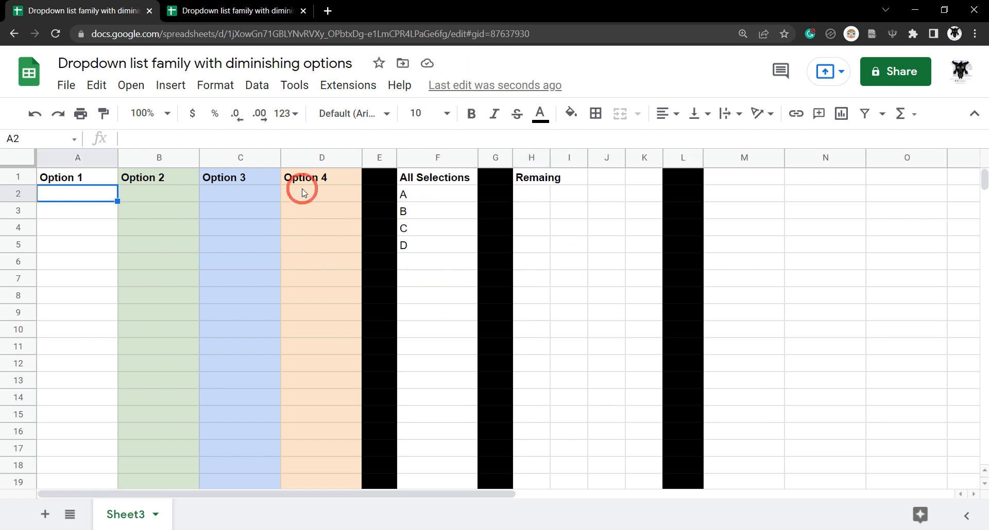
{"action": "type", "text": "a"}
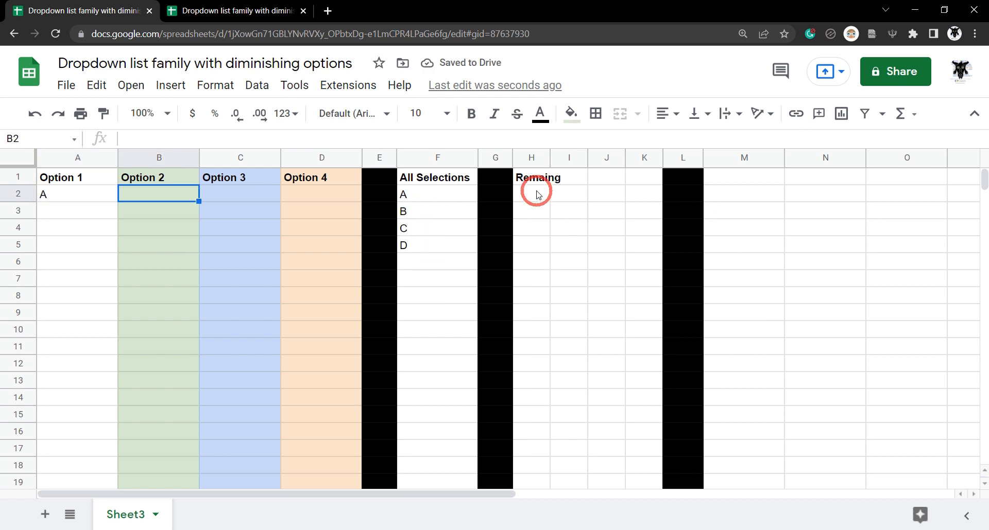
{"action": "left_click_drag", "start_coordinate": [531, 194], "coordinate": [605, 193]}
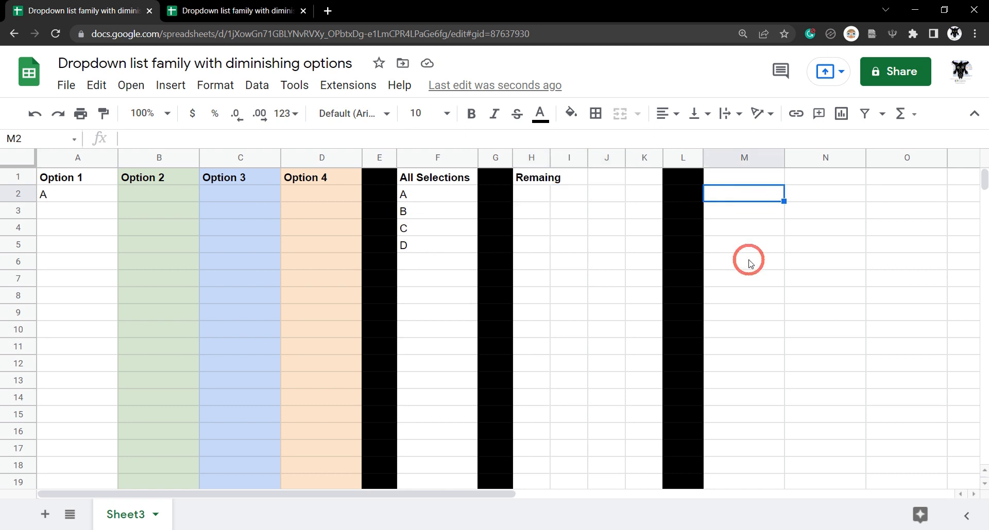
{"action": "type", "text": "="}
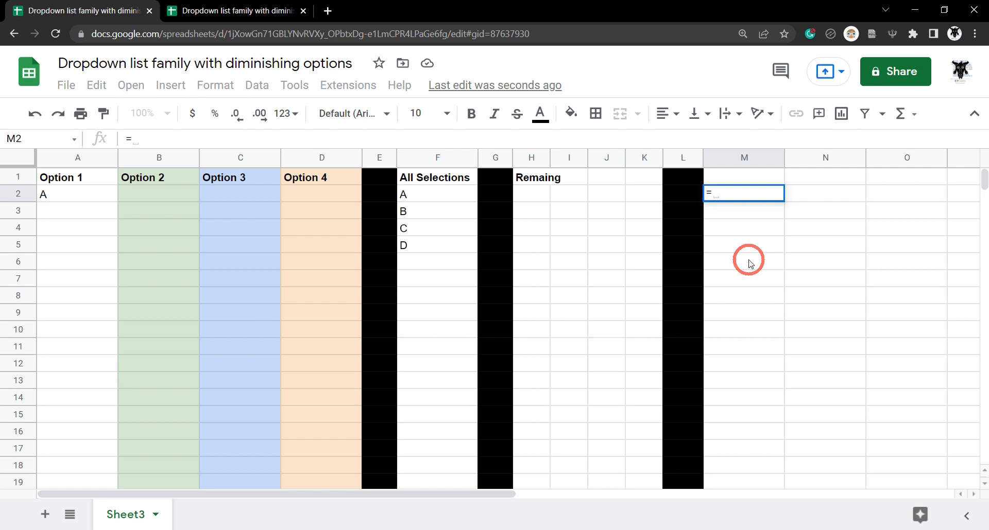
{"action": "type", "text": "MATCH("}
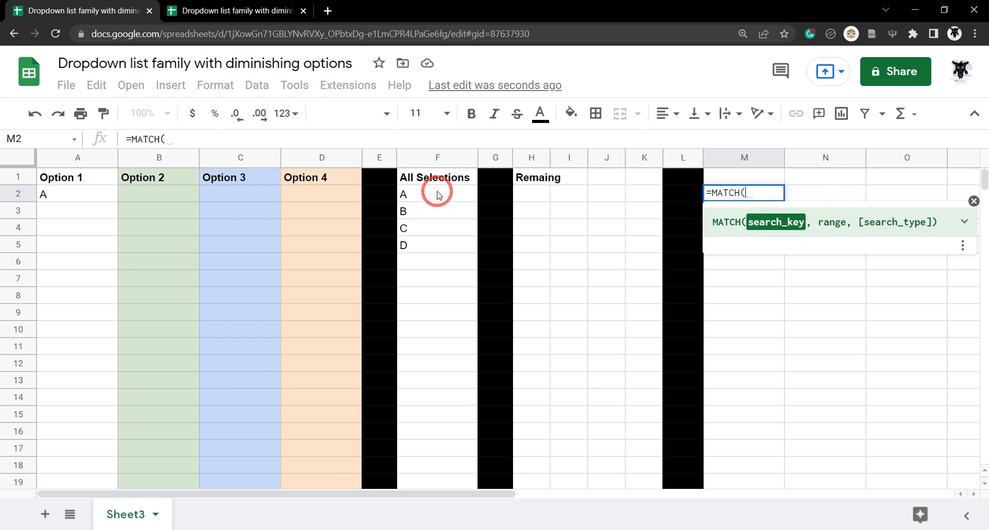
{"action": "left_click", "coordinate": [437, 193]}
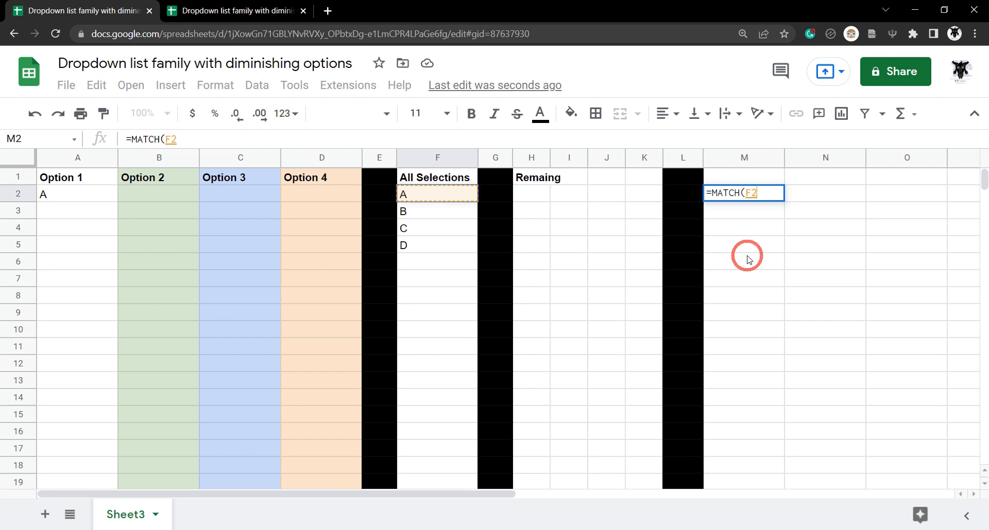
{"action": "type", "text": ",A2:D2"}
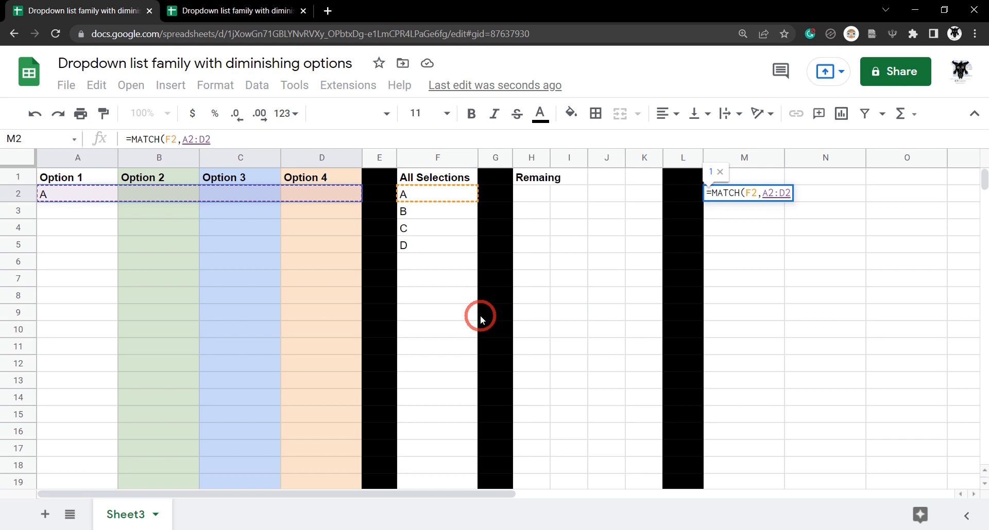
Complete M2 as =MATCH(F2,A2:D2,0) with exact-match type 0, returning 1.
{"action": "type", "text": ","}
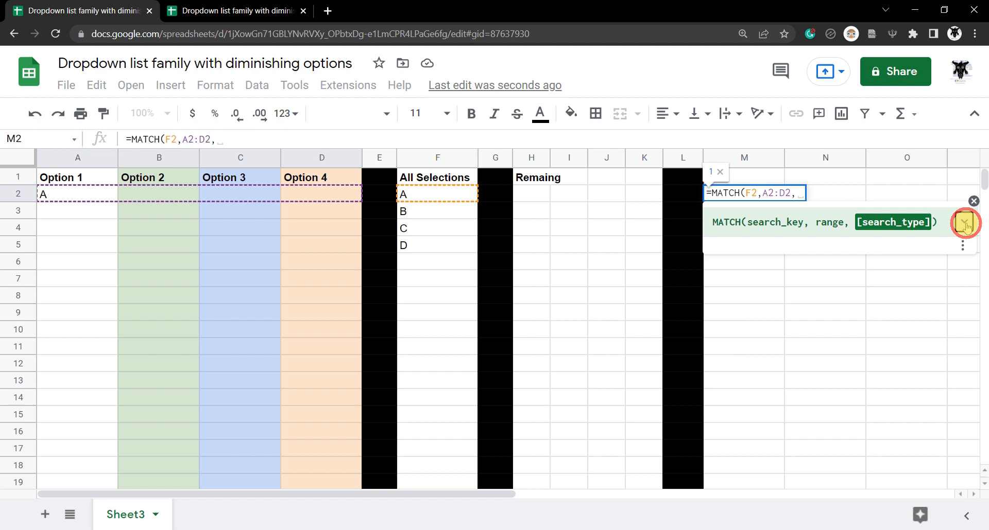
{"action": "left_click", "coordinate": [964, 223]}
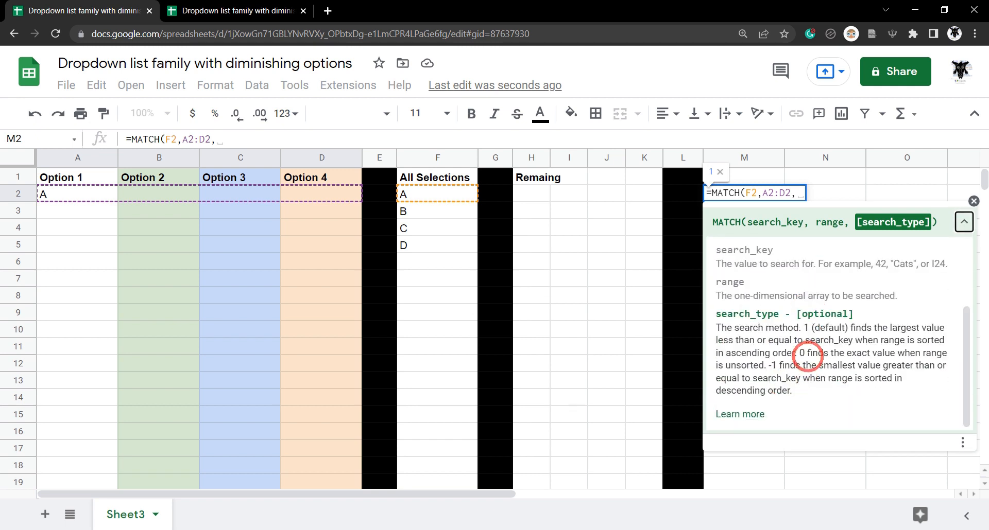
{"action": "mouse_move", "coordinate": [927, 354]}
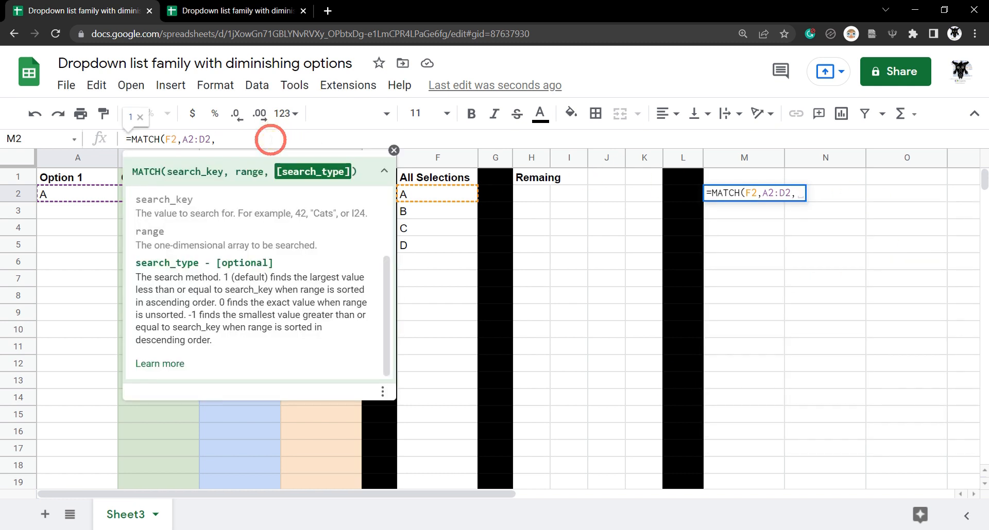
{"action": "type", "text": "0)"}
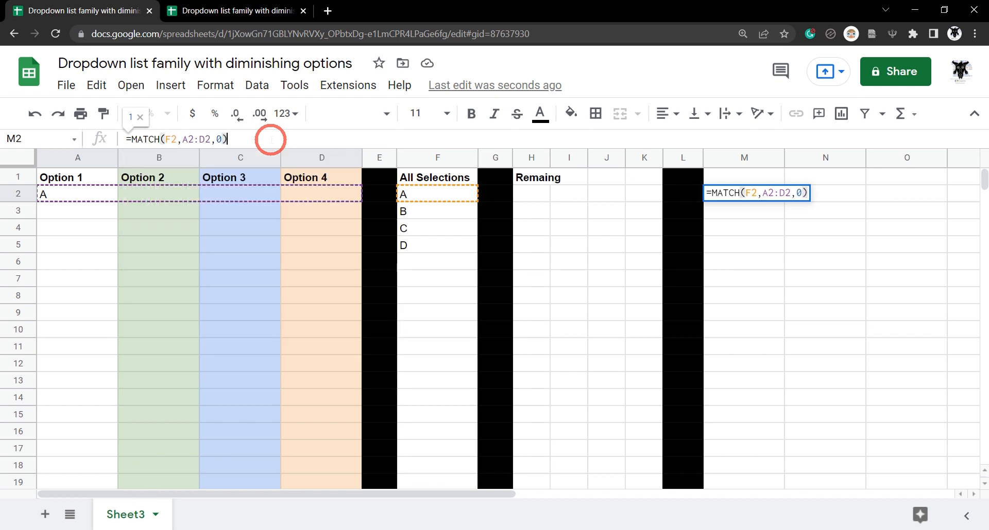
{"action": "key", "text": "enter"}
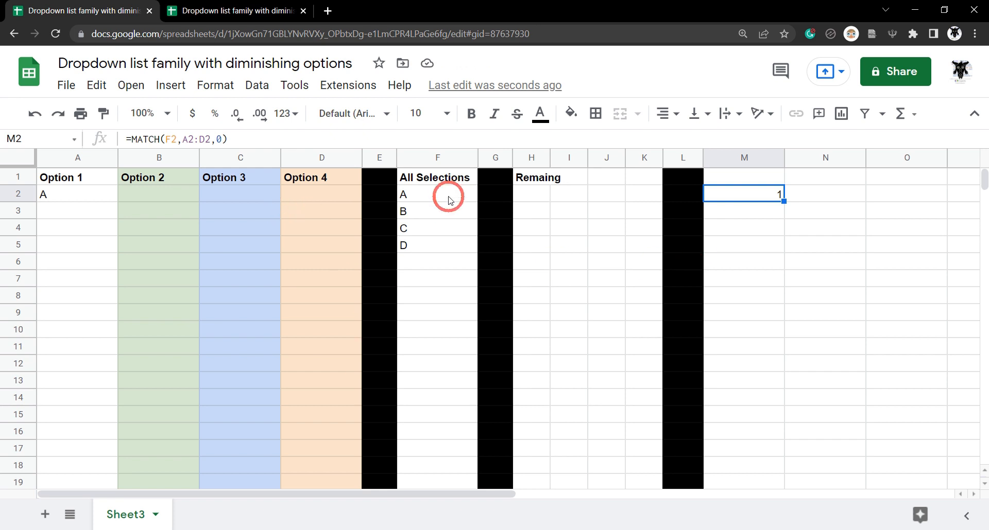
{"action": "mouse_move", "coordinate": [434, 229]}
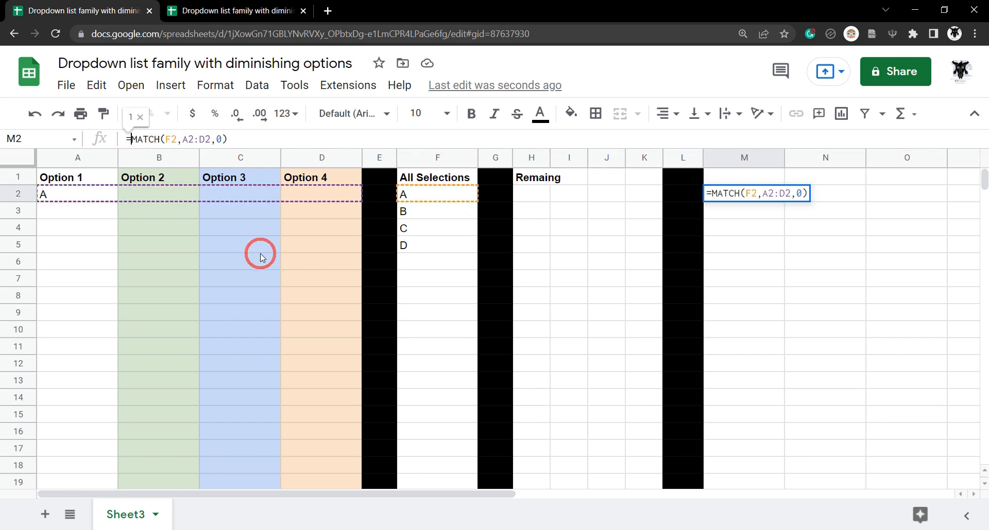
Change M2 to =ARRAYFORMULA(MATCH(F2:F5,A2:D2,0)), spilling 1 then #N/A down column M.
{"action": "type", "text": "ARRAYFORMULA"}
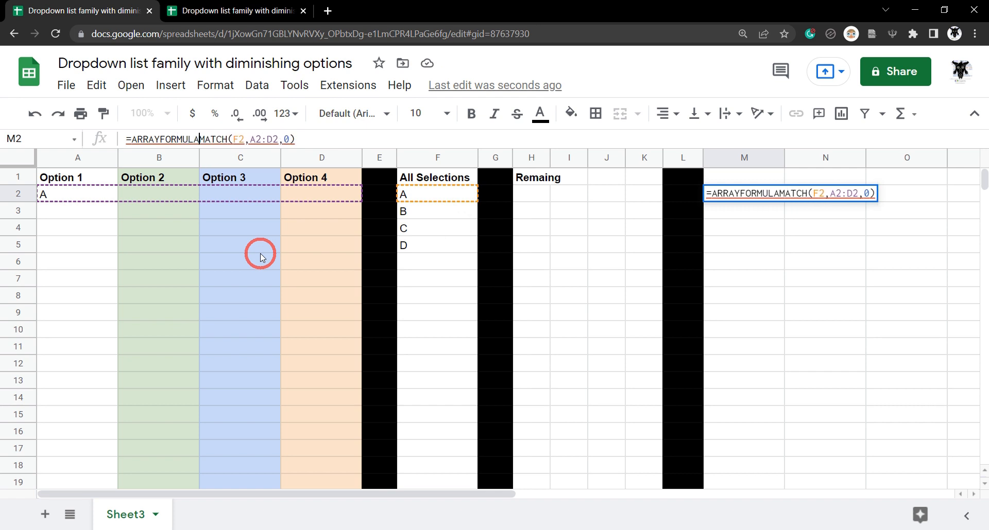
{"action": "type", "text": "("}
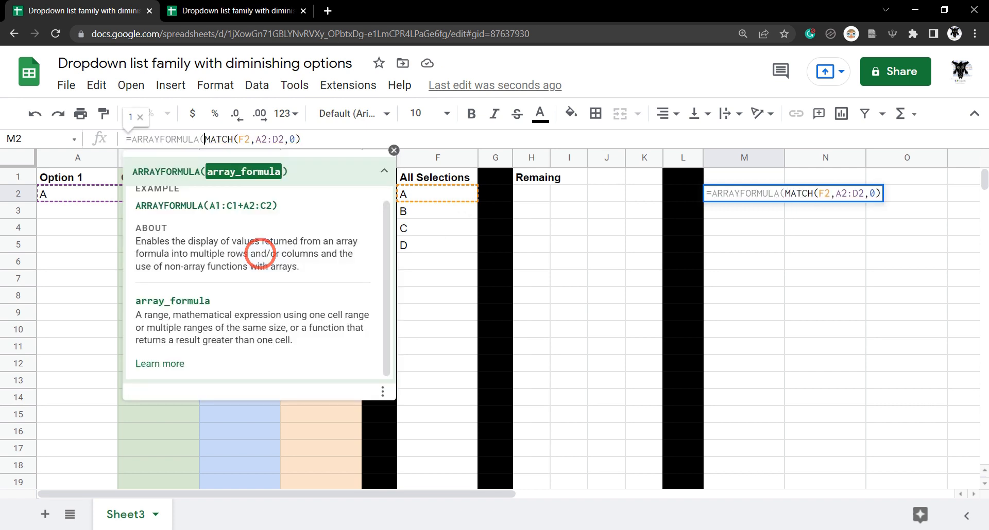
{"action": "mouse_move", "coordinate": [24, 165]}
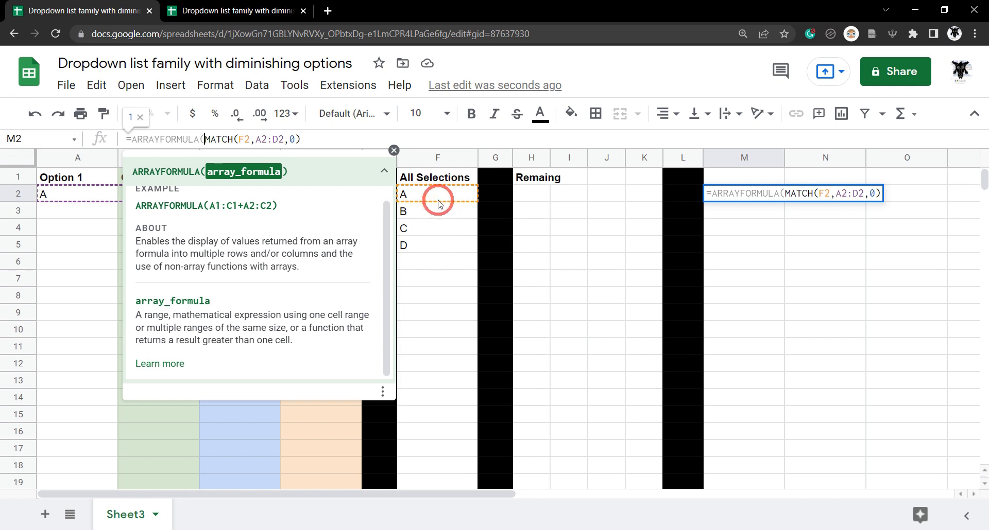
{"action": "mouse_move", "coordinate": [351, 204]}
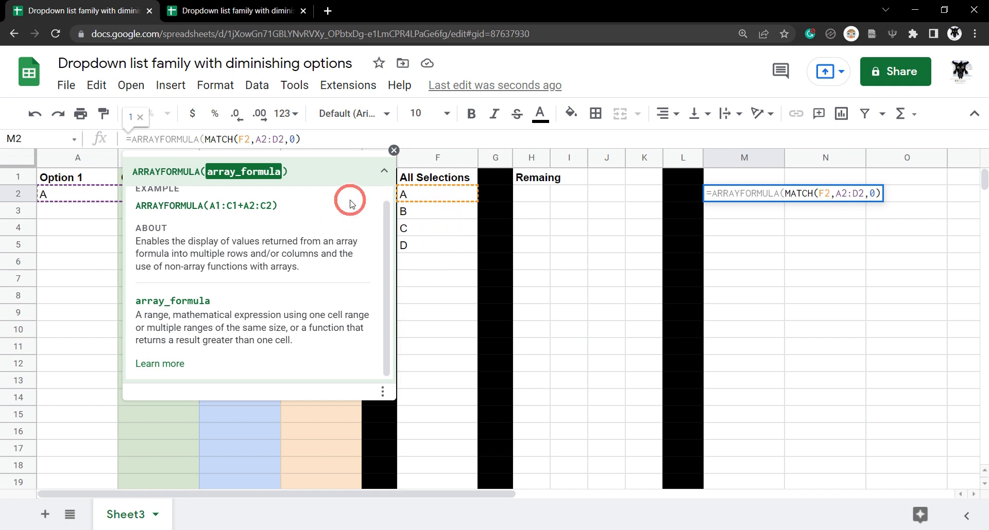
{"action": "mouse_move", "coordinate": [334, 285]}
{"action": "type", "text": ":"}
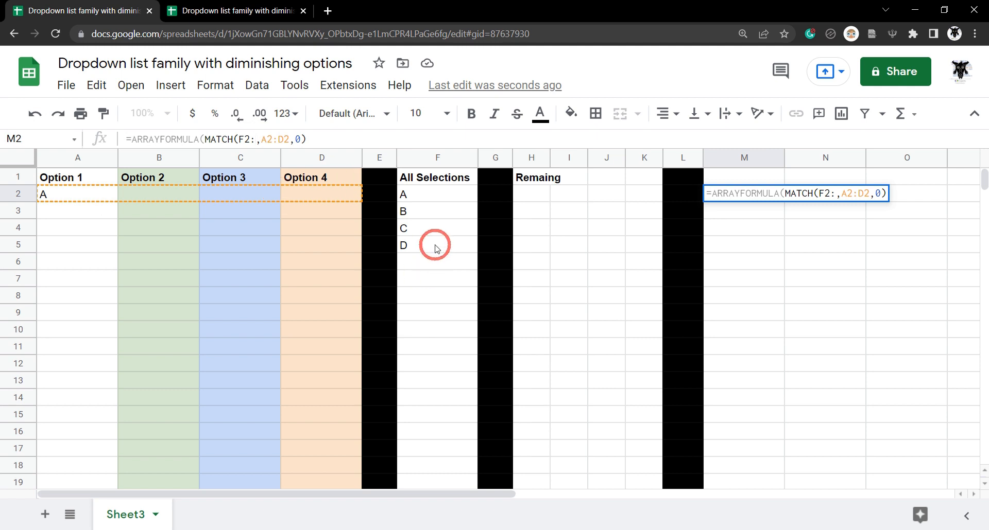
{"action": "type", "text": "f"}
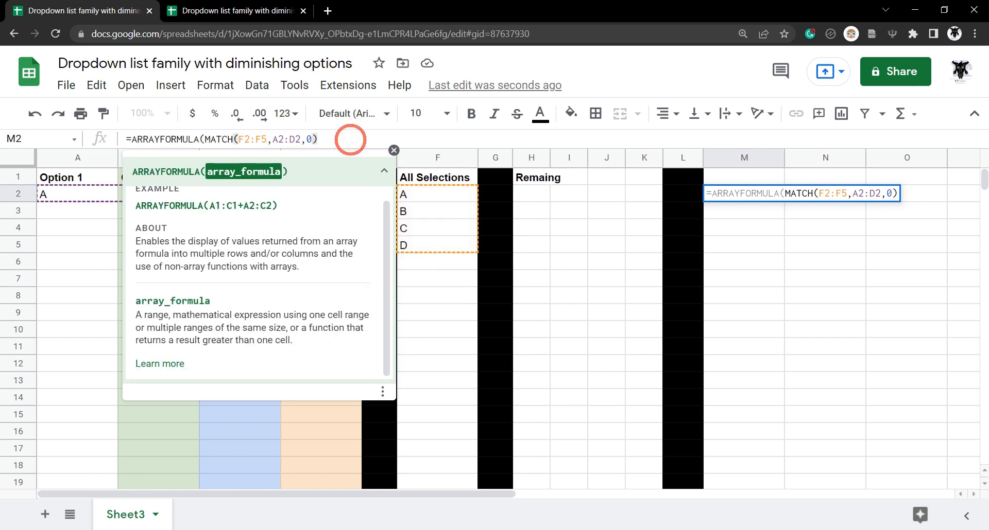
{"action": "key", "text": "Enter"}
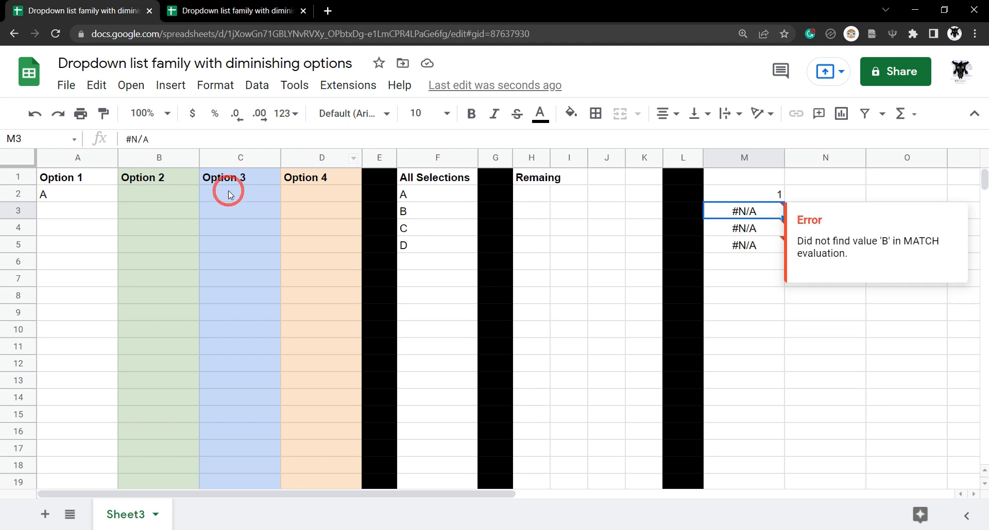
Enter test values B in C2, C in B2 and D in D2 to see their match positions in column M.
{"action": "left_click", "coordinate": [239, 193]}
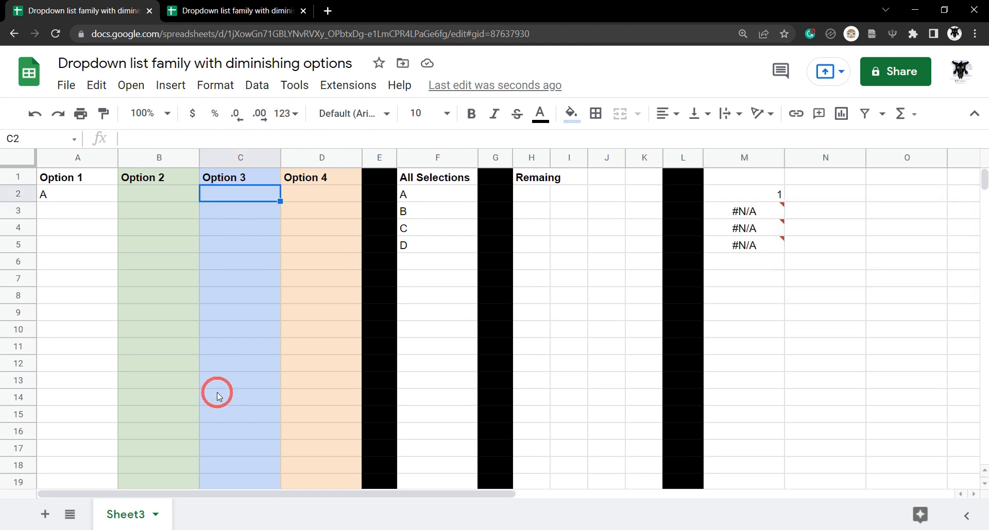
{"action": "type", "text": "B"}
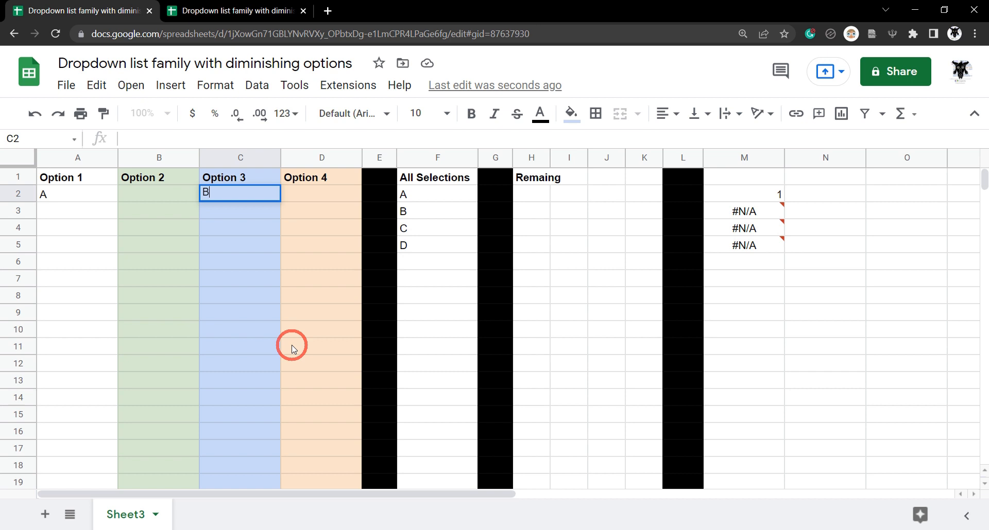
{"action": "key", "text": "enter"}
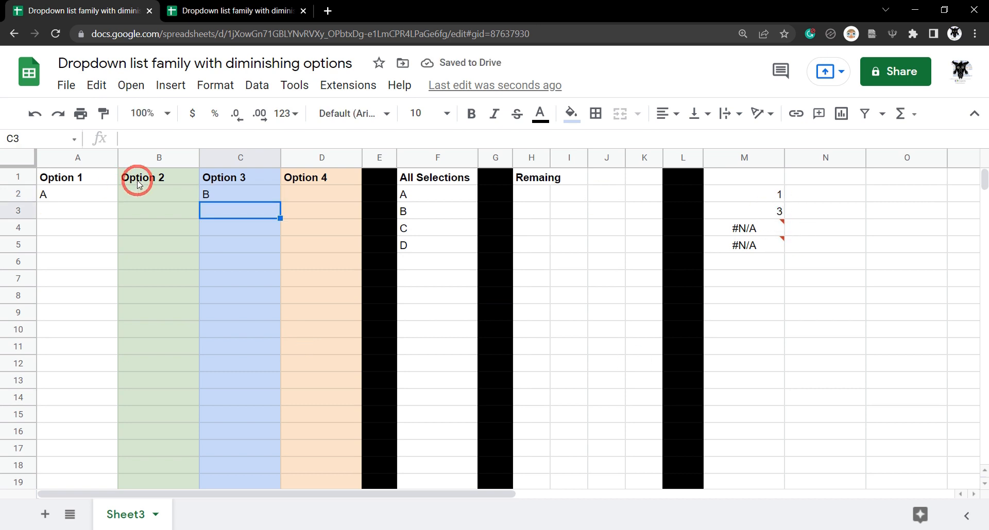
{"action": "type", "text": "C"}
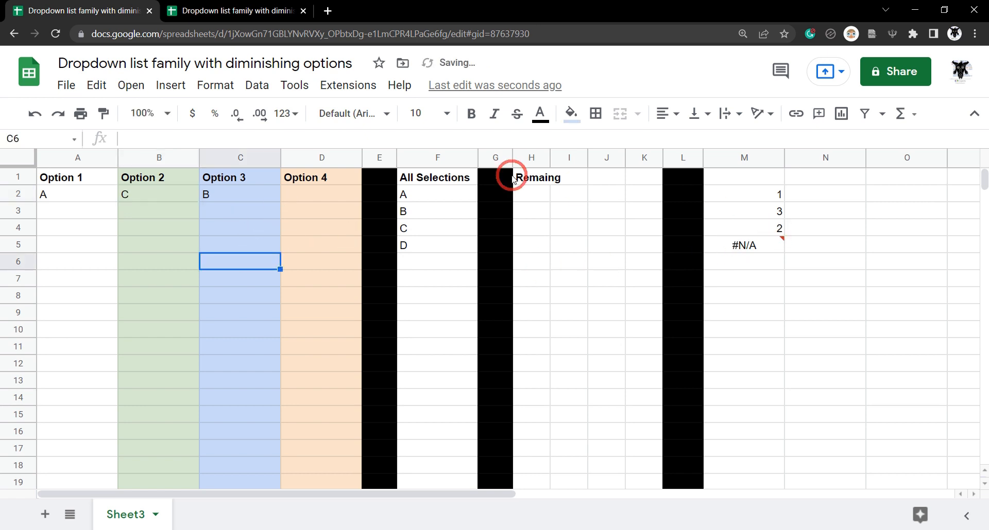
{"action": "left_click", "coordinate": [321, 194]}
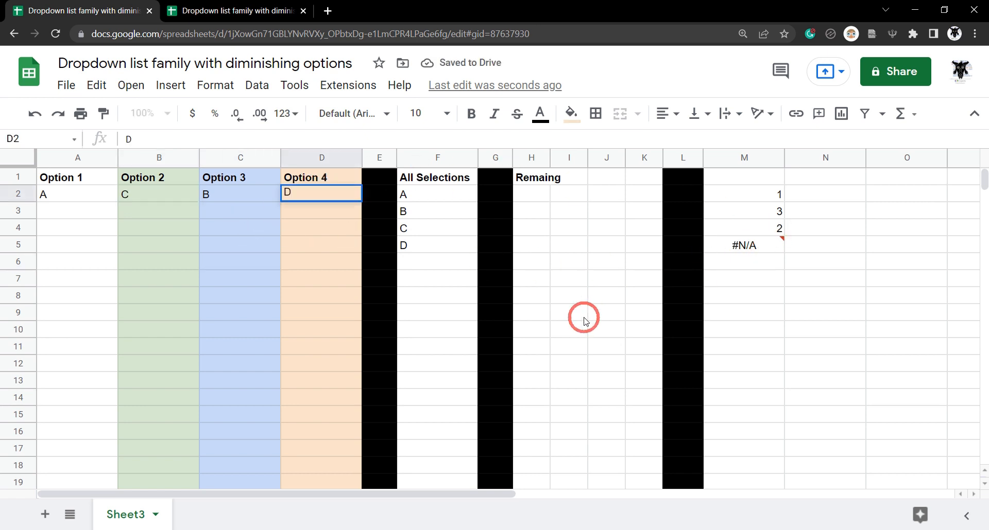
{"action": "left_click", "coordinate": [379, 194]}
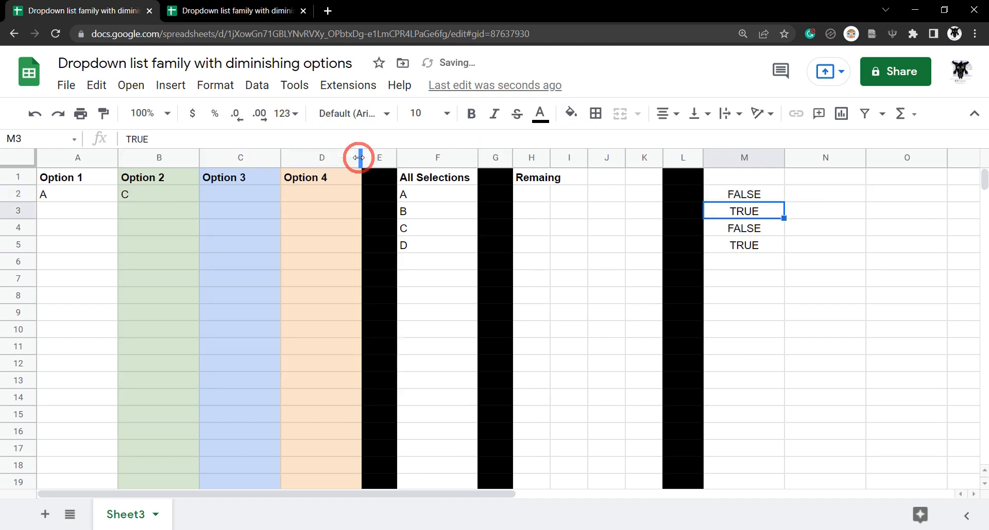
{"action": "mouse_move", "coordinate": [662, 191]}
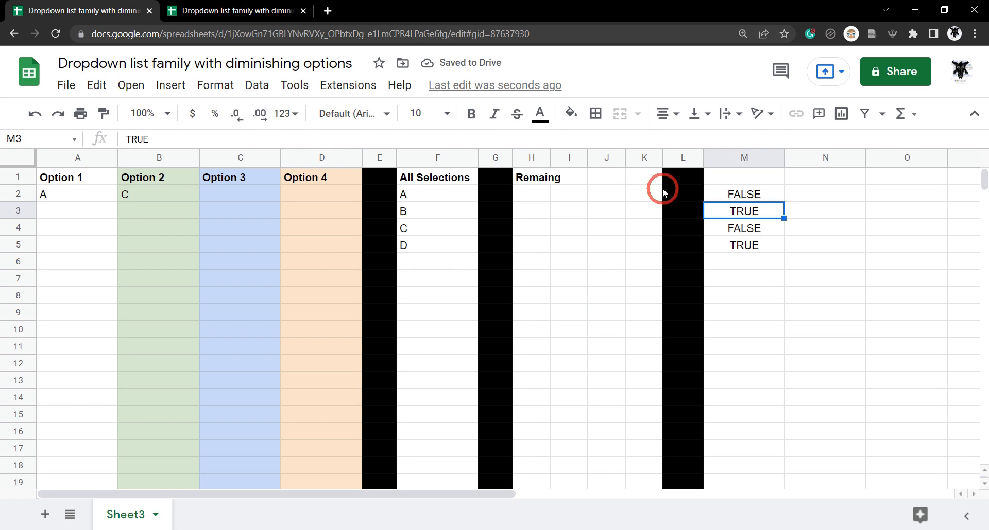
Rewrite M2 as TRANSPOSE(FILTER(F2:F5, ARRAYFORMULA(ISNA(MATCH(...))))) listing unchosen values A to D.
{"action": "left_click", "coordinate": [743, 194]}
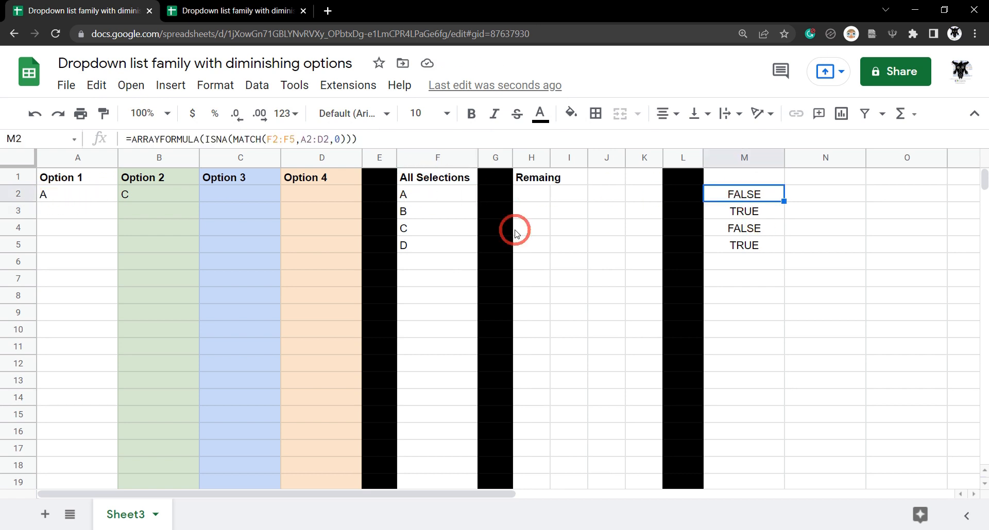
{"action": "mouse_move", "coordinate": [748, 220]}
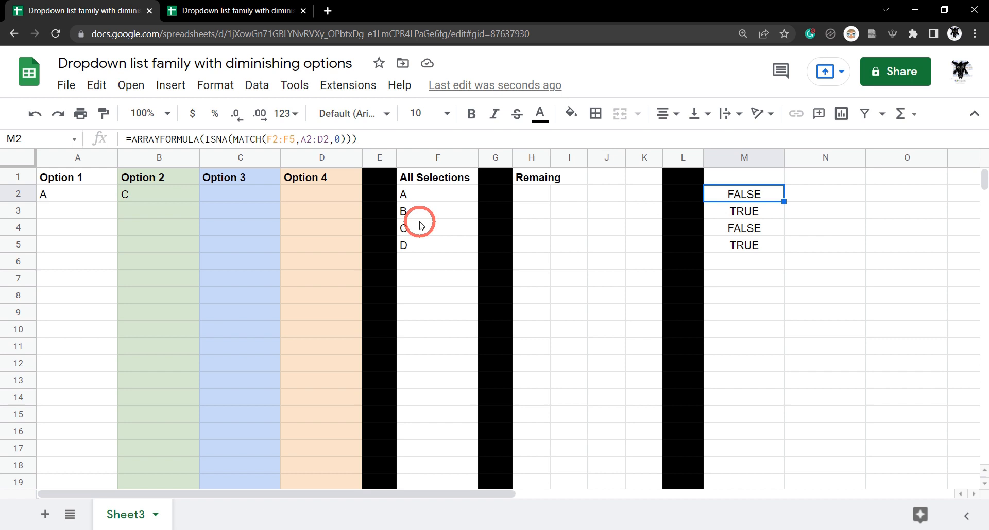
{"action": "mouse_move", "coordinate": [104, 175]}
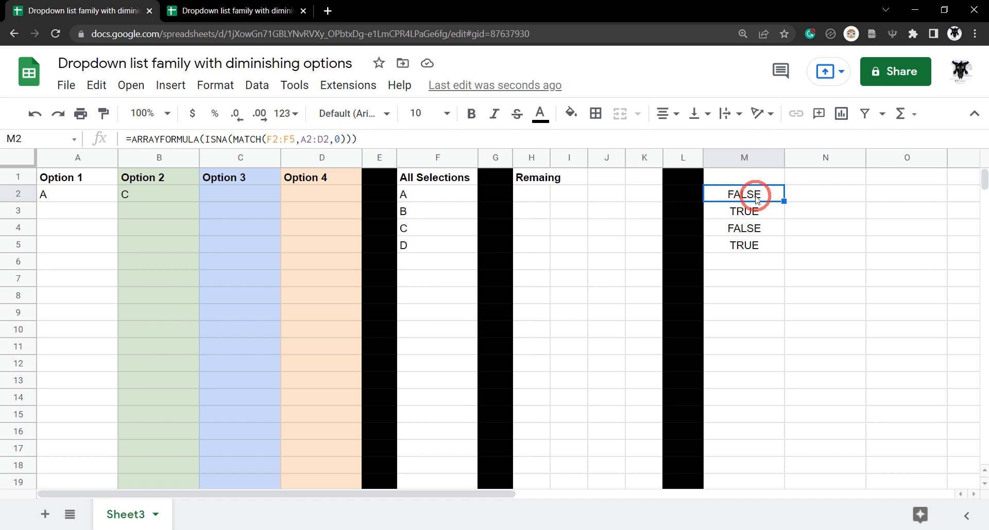
{"action": "mouse_move", "coordinate": [622, 307]}
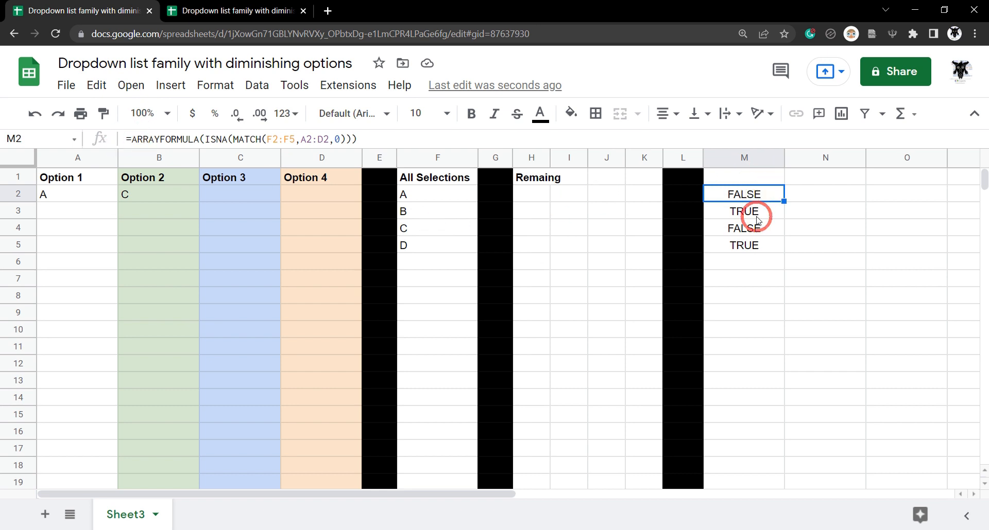
{"action": "double_click", "coordinate": [743, 194]}
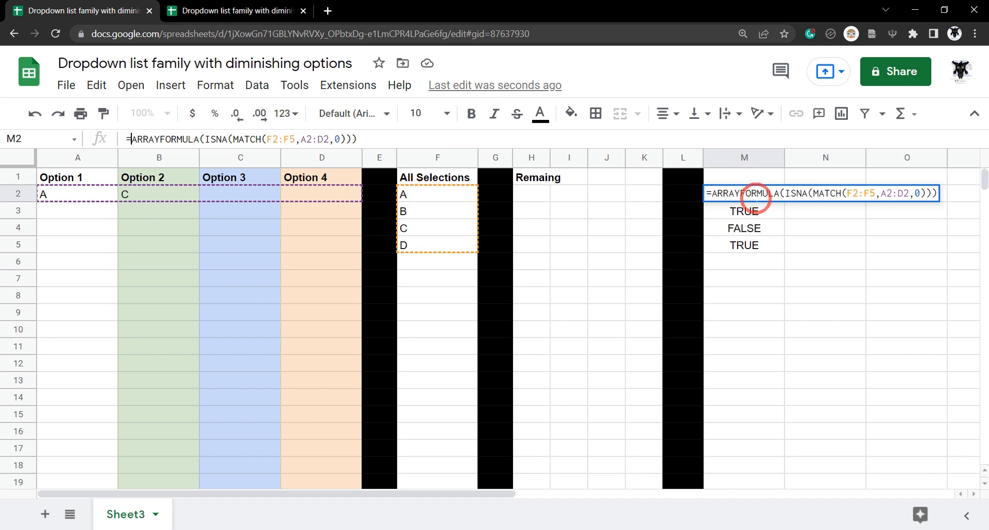
{"action": "mouse_move", "coordinate": [564, 238]}
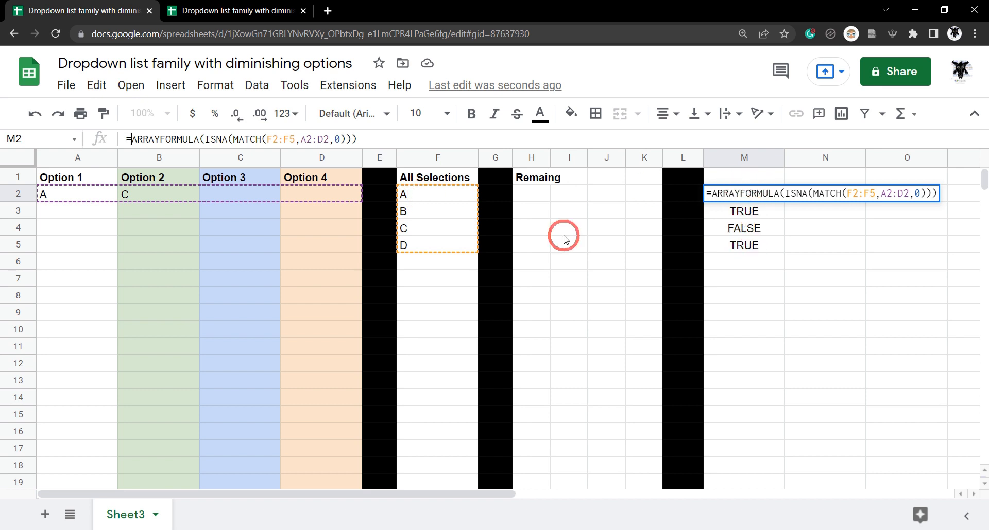
{"action": "mouse_move", "coordinate": [400, 165]}
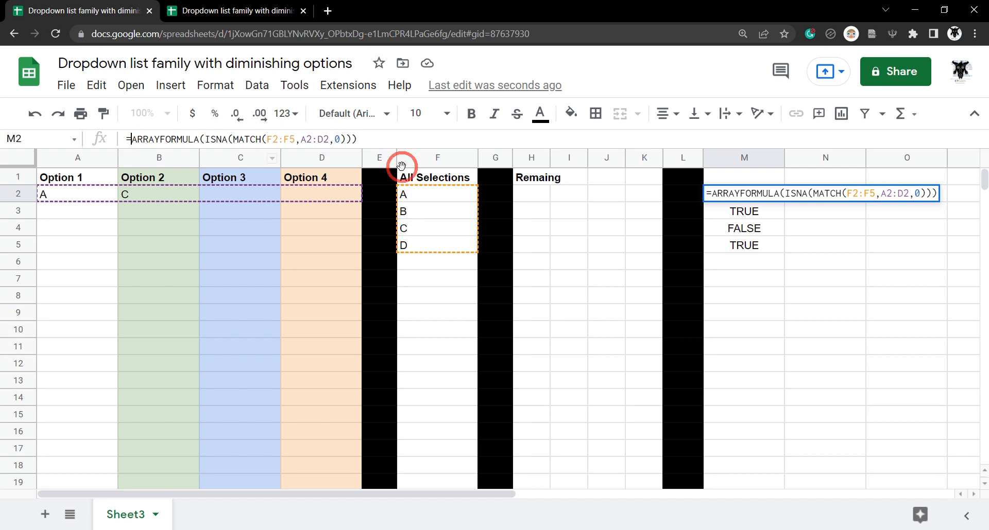
{"action": "type", "text": "FI"}
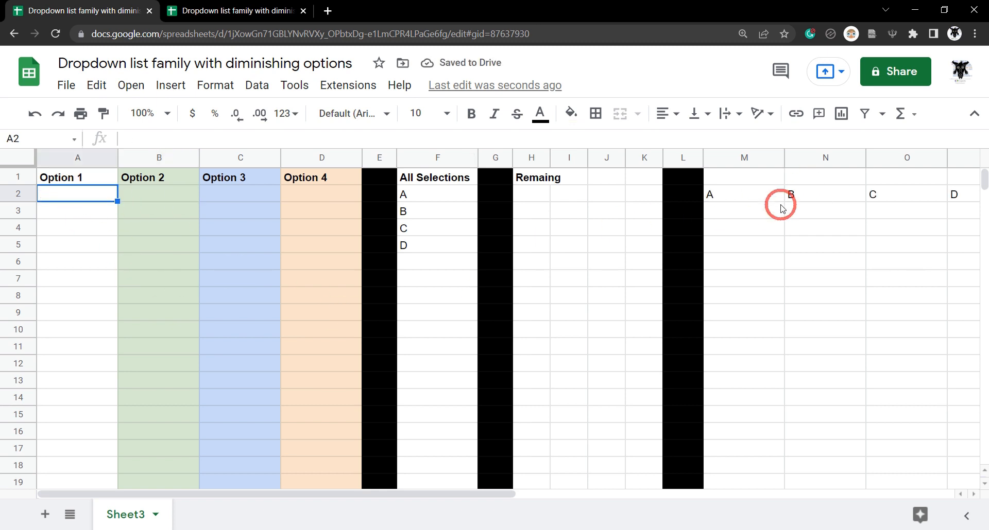
{"action": "mouse_move", "coordinate": [299, 245]}
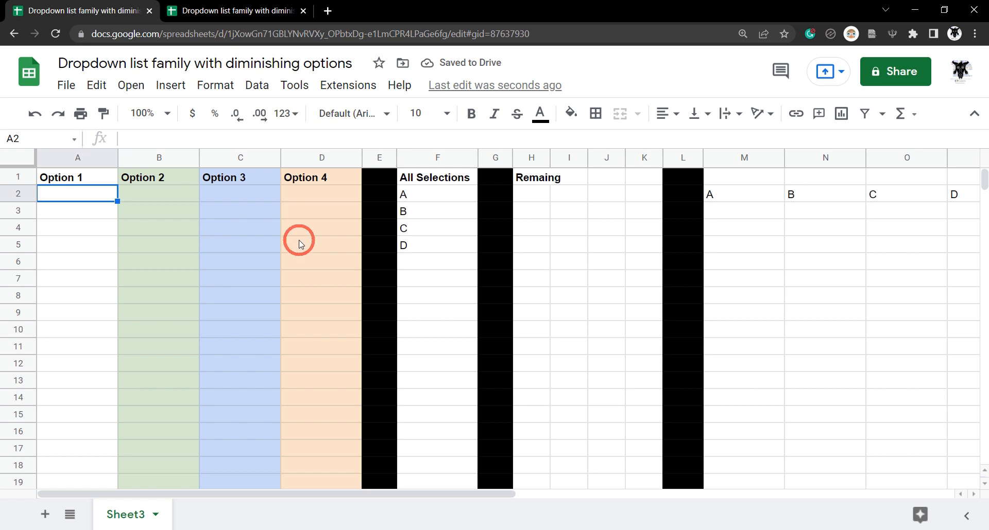
Fill A–D in A2:D2, wrap M2's formula in IFNA(, and cut it from M2.
{"action": "type", "text": "B"}
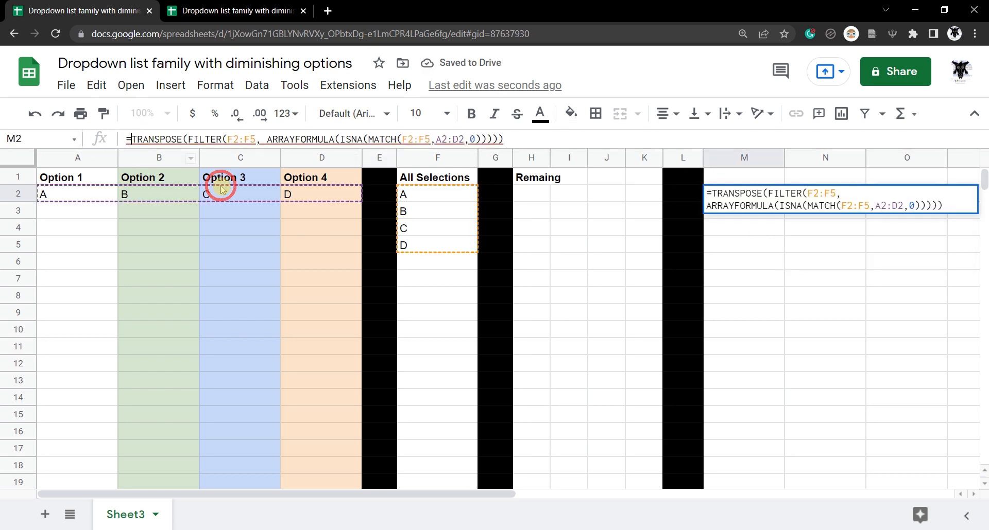
{"action": "type", "text": "IFNA("}
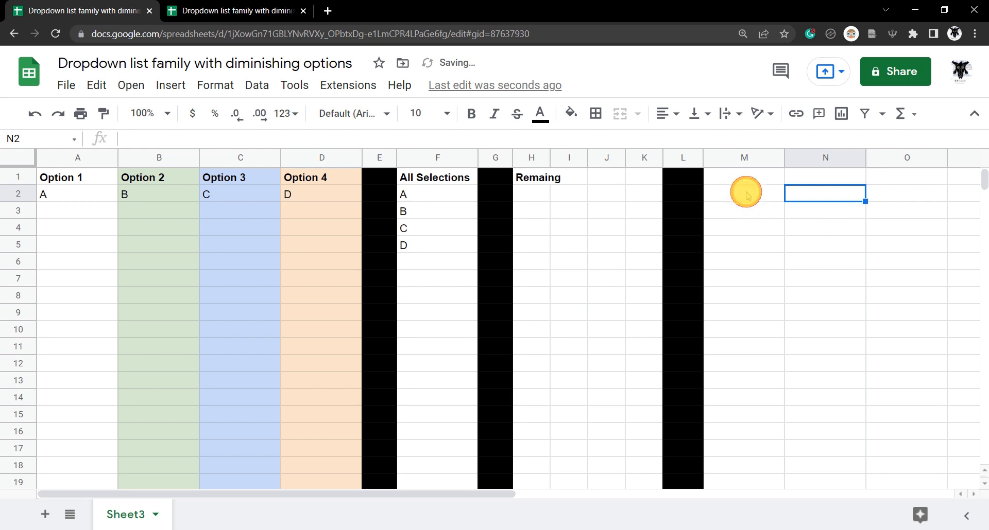
{"action": "left_click", "coordinate": [742, 194]}
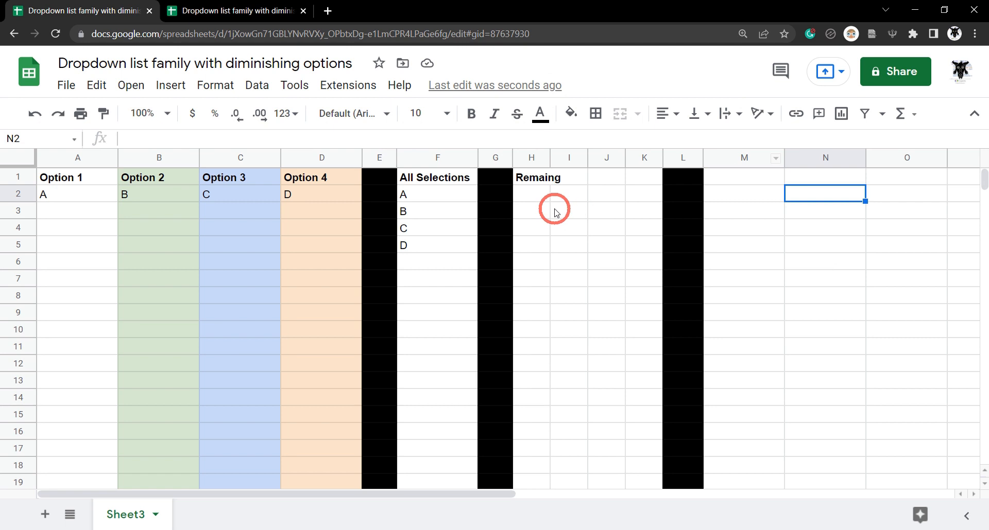
{"action": "mouse_move", "coordinate": [529, 188]}
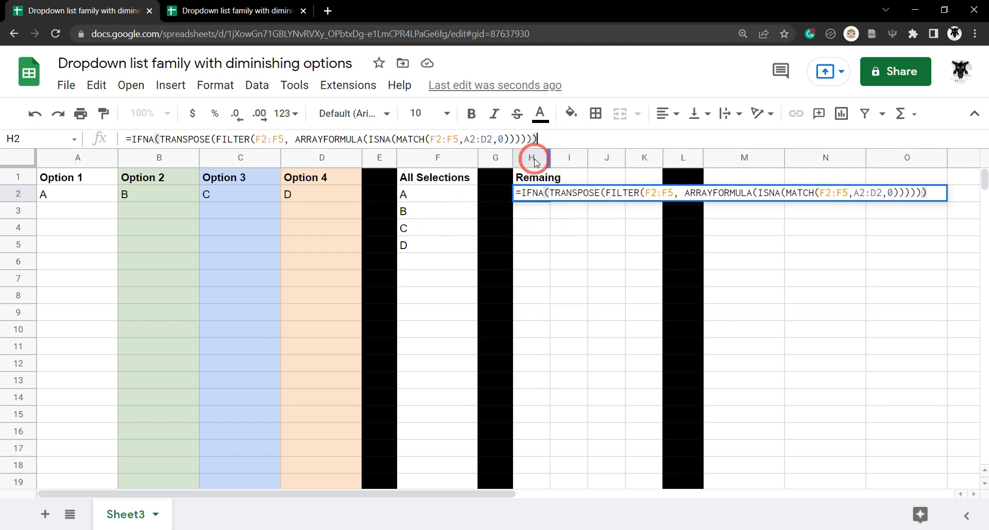
{"action": "mouse_move", "coordinate": [587, 245]}
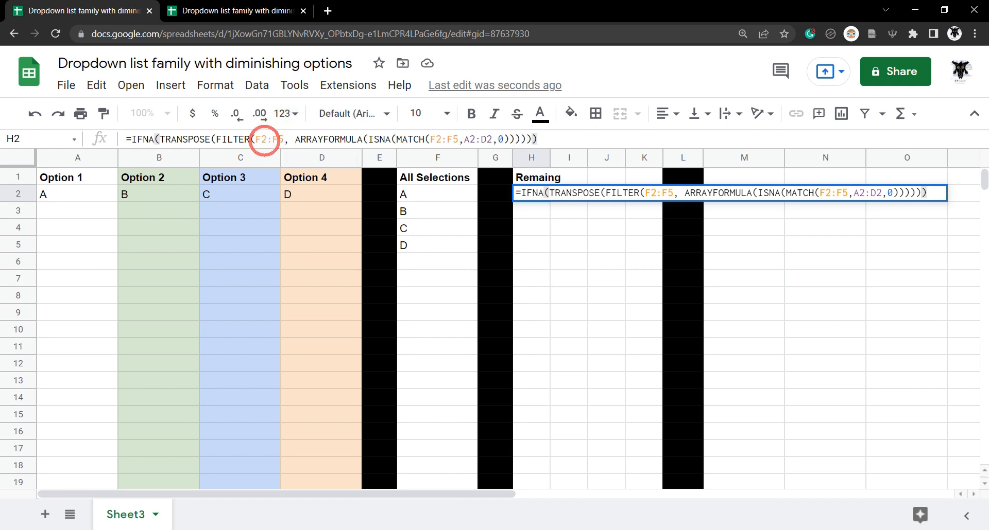
Lock the F2:F5 reference and clear row 2's Option 2 and 4 so H2 lists B and D.
{"action": "left_click", "coordinate": [264, 139]}
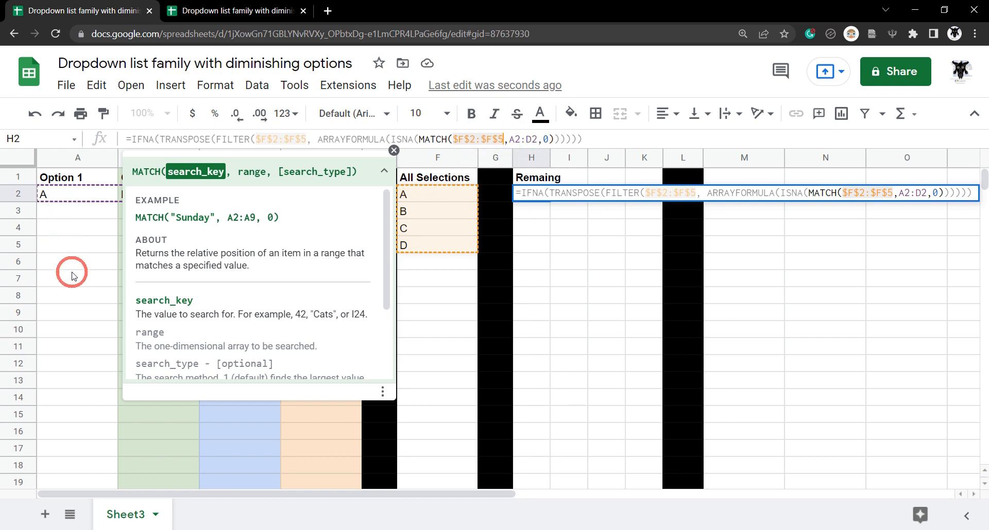
{"action": "mouse_move", "coordinate": [541, 238]}
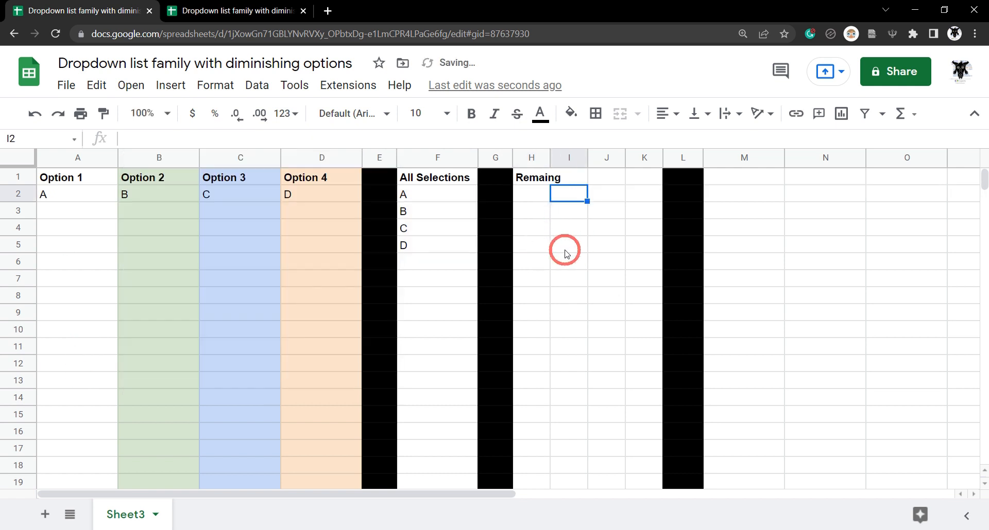
{"action": "left_click", "coordinate": [308, 195]}
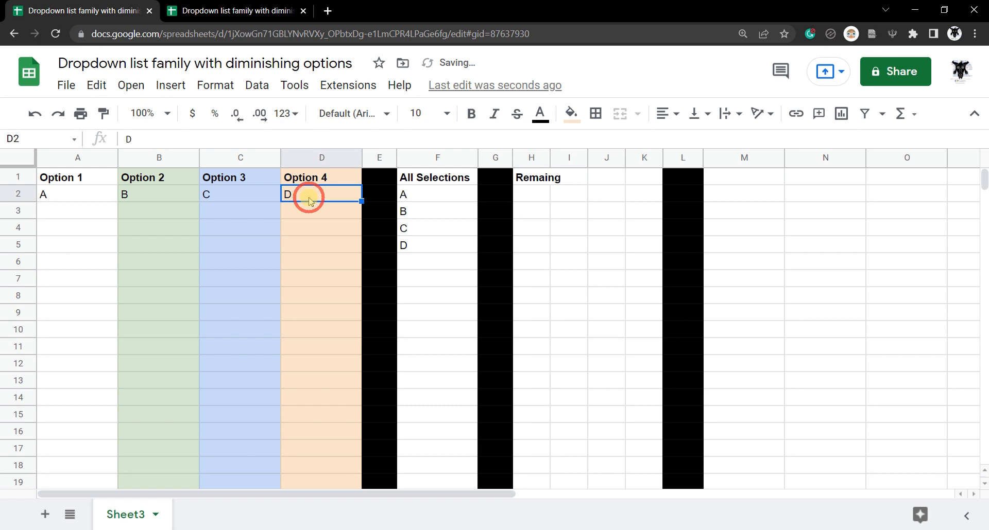
{"action": "left_click", "coordinate": [158, 194]}
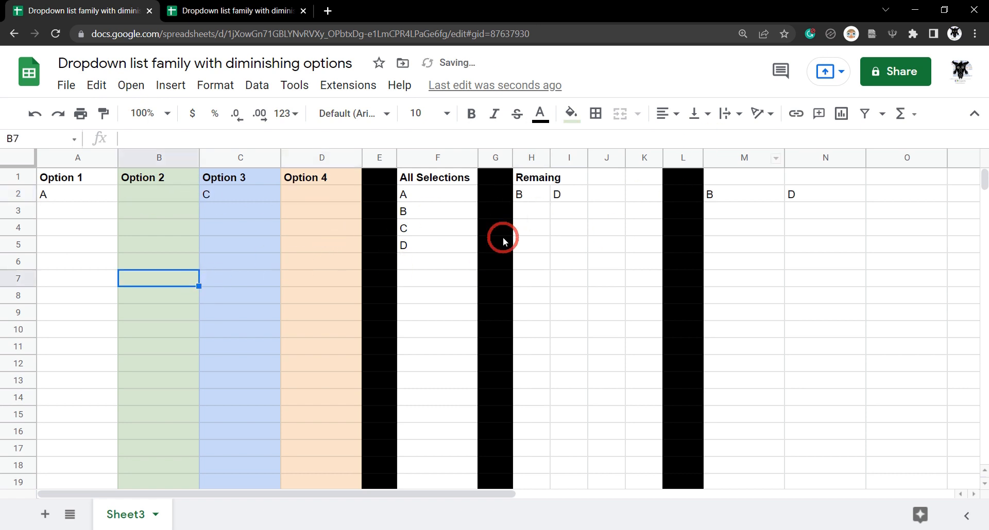
{"action": "left_click", "coordinate": [531, 194]}
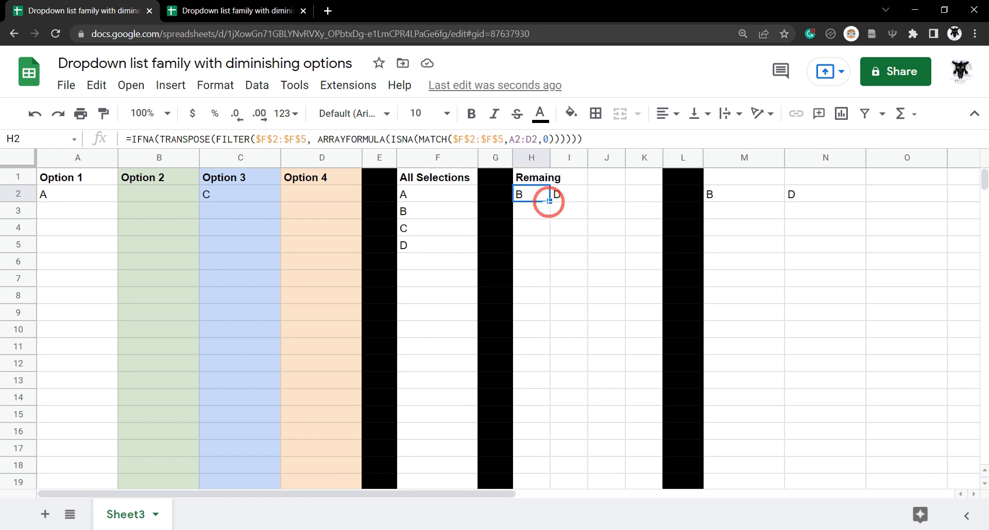
Fill the Remaining formula down column H and delete rows 51–1000.
{"action": "scroll", "scroll_direction": "down", "scroll_amount": 3}
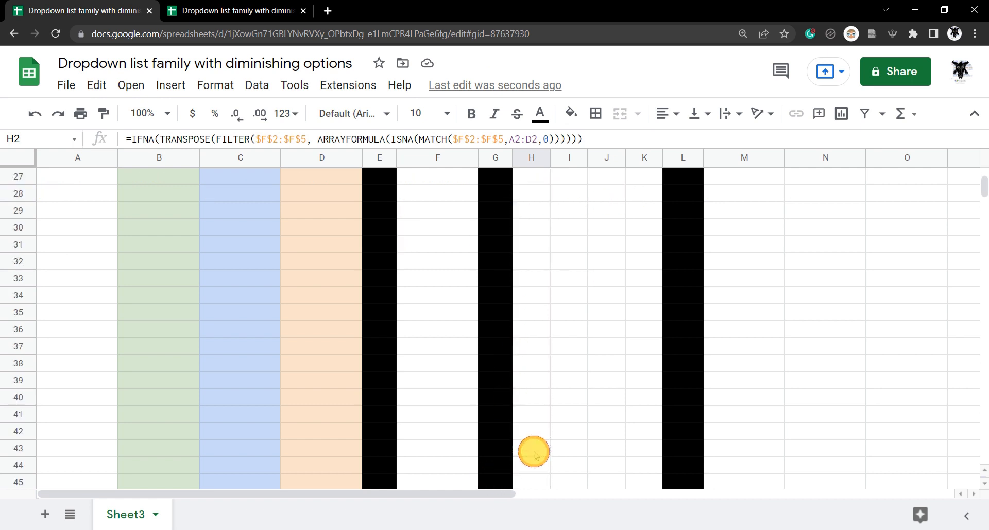
{"action": "scroll", "scroll_direction": "down", "scroll_amount": 3}
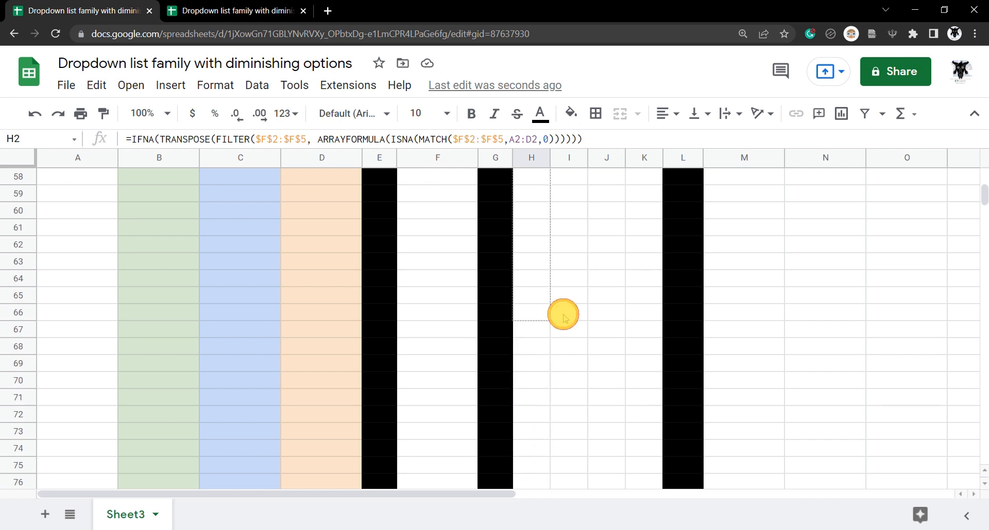
{"action": "scroll", "scroll_direction": "up", "scroll_amount": 3}
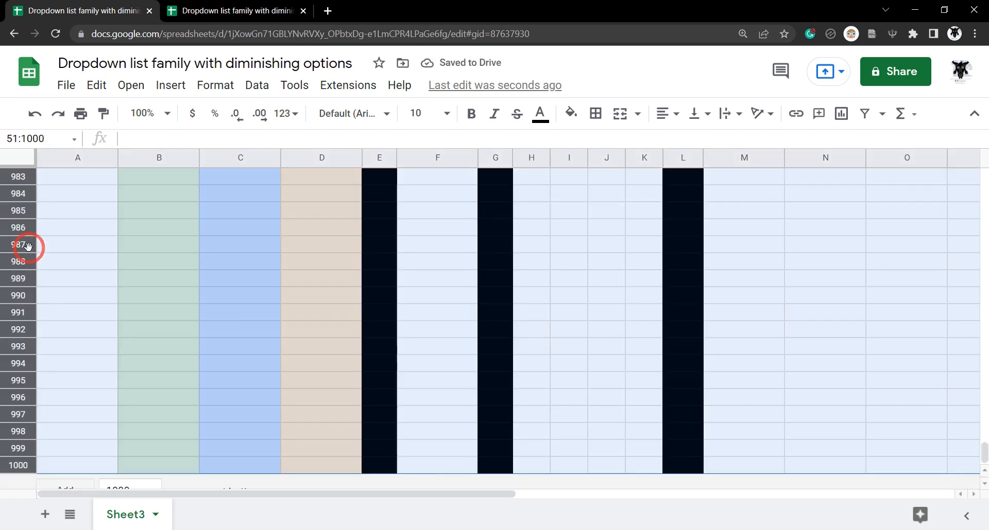
{"action": "right_click", "coordinate": [25, 246]}
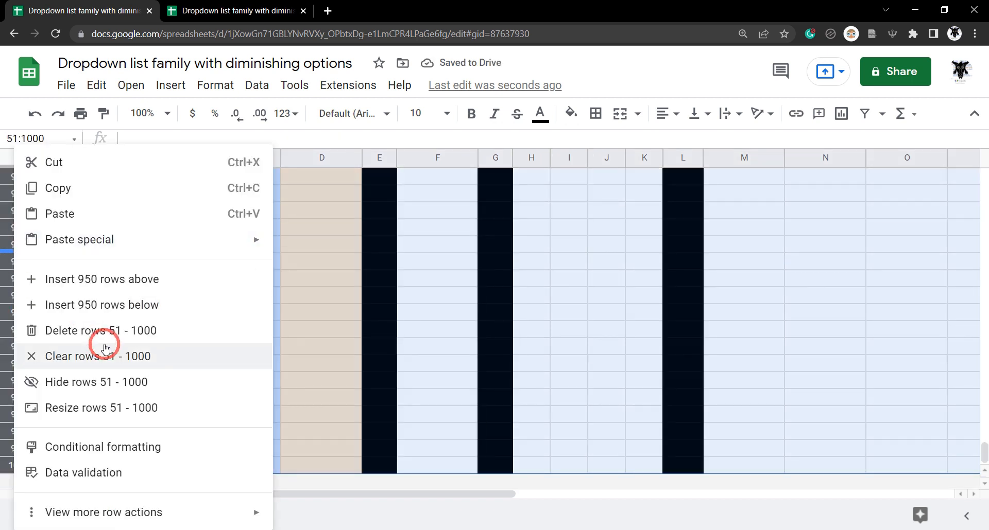
{"action": "left_click", "coordinate": [98, 356]}
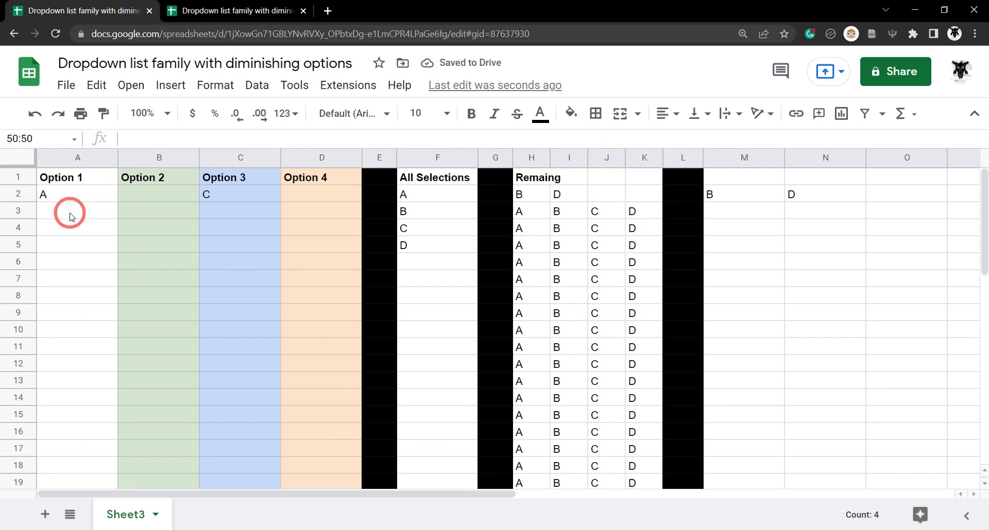
Select A2:D50 and start a data validation rule for the option cells.
{"action": "left_click", "coordinate": [77, 194]}
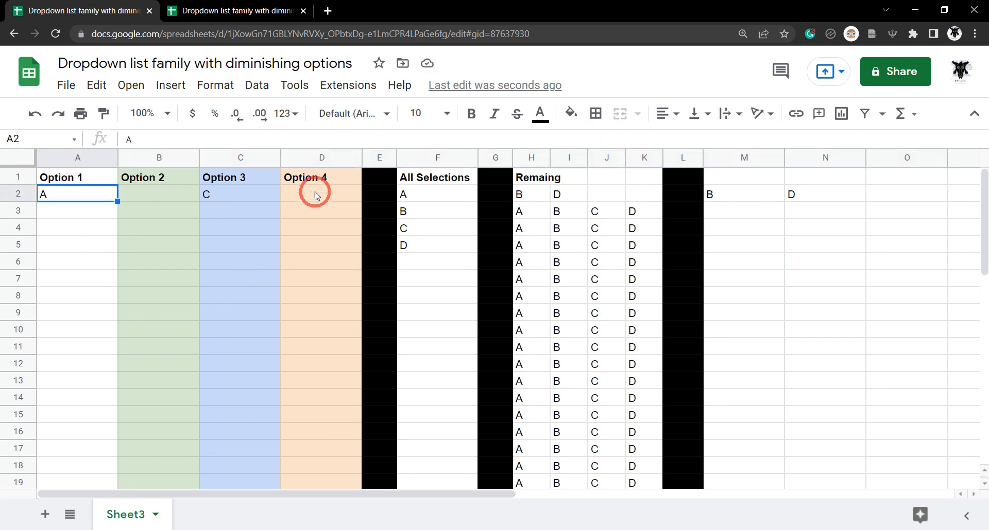
{"action": "mouse_move", "coordinate": [339, 195]}
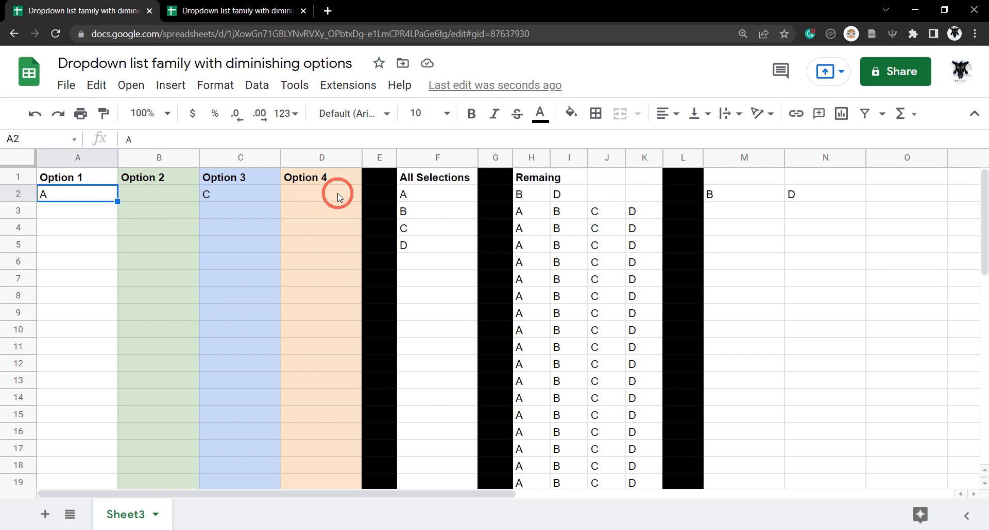
{"action": "mouse_move", "coordinate": [276, 336]}
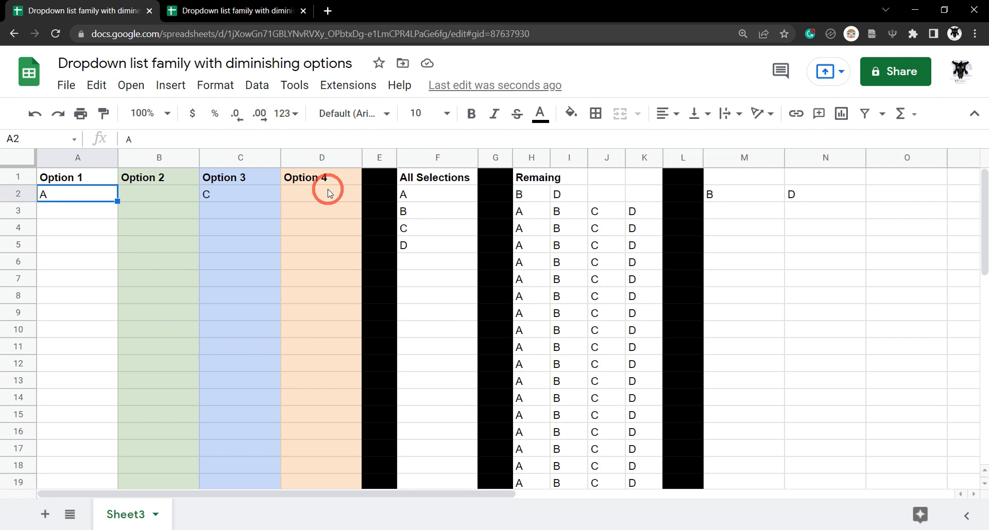
{"action": "left_click_drag", "start_coordinate": [78, 194], "coordinate": [322, 194]}
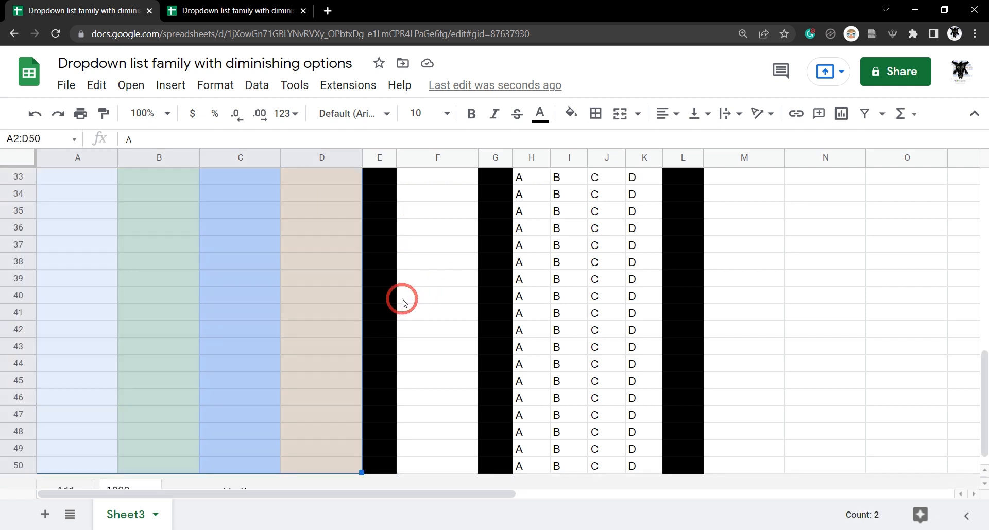
{"action": "left_click", "coordinate": [256, 86]}
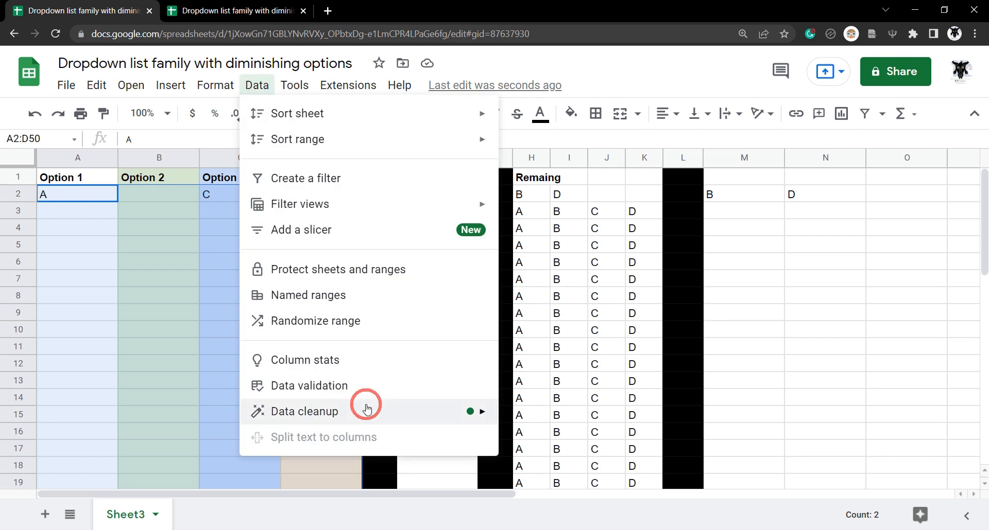
{"action": "left_click", "coordinate": [309, 385]}
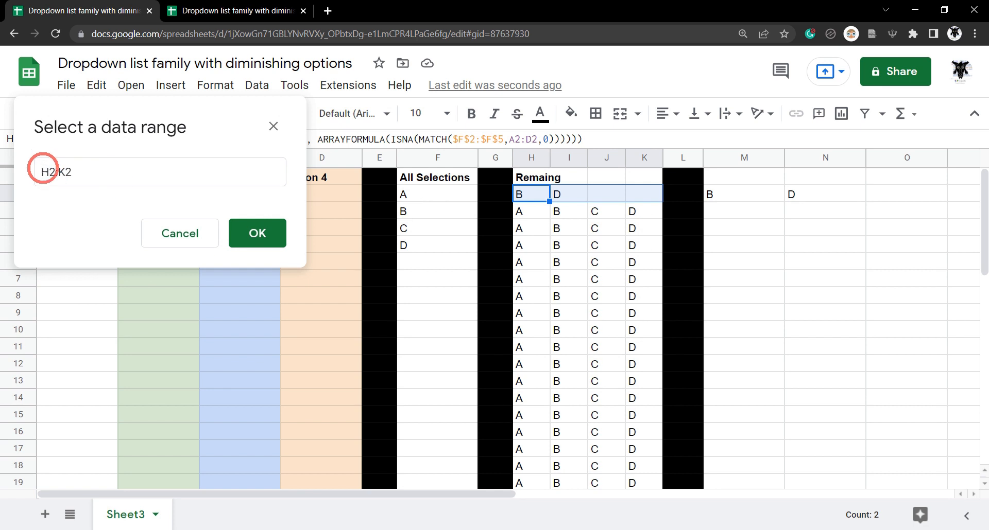
Set the dropdown source to =$H2:$K2, reject invalid input, and save the rule.
{"action": "left_click", "coordinate": [159, 172]}
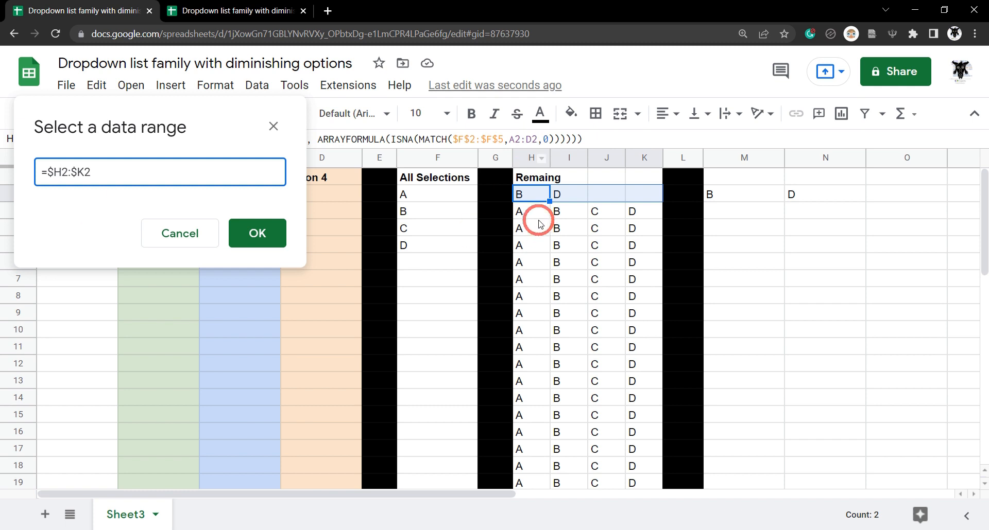
{"action": "mouse_move", "coordinate": [494, 330]}
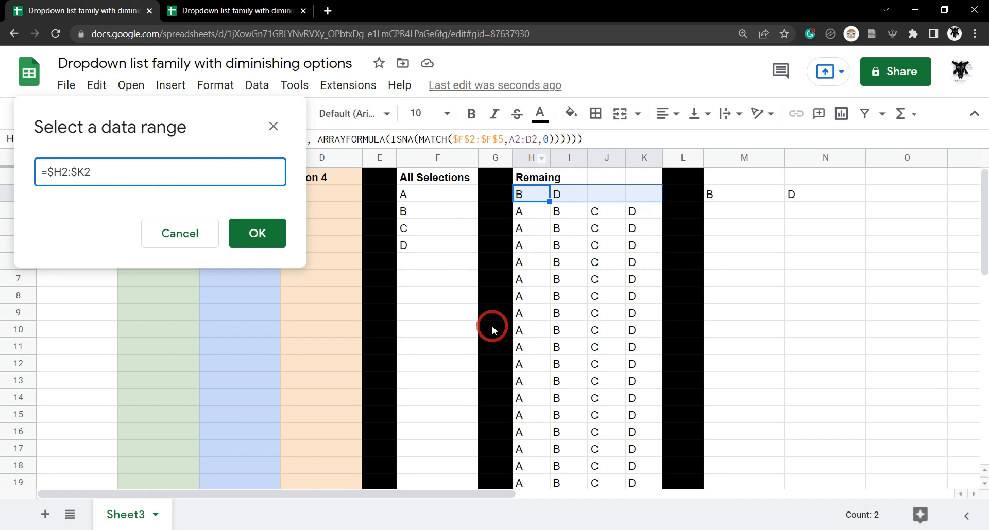
{"action": "mouse_move", "coordinate": [536, 357]}
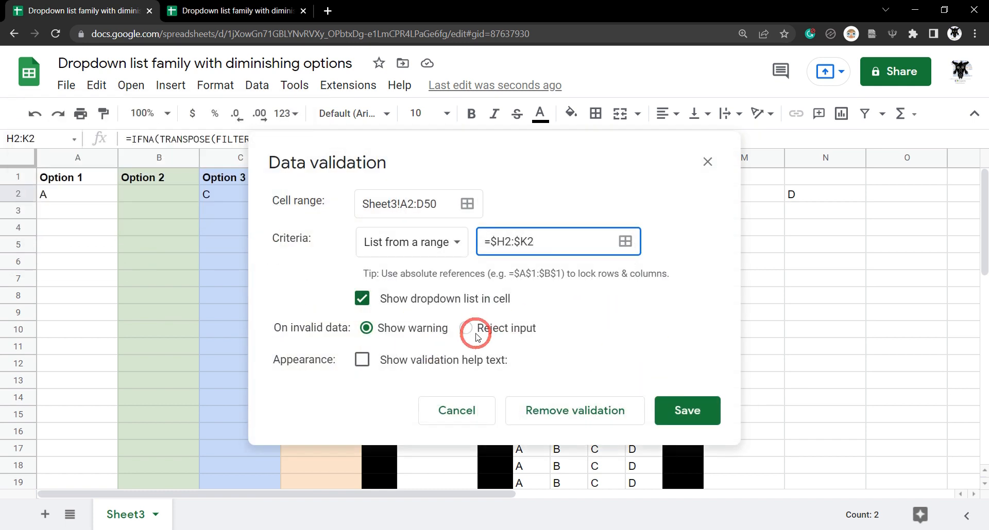
{"action": "left_click", "coordinate": [467, 328]}
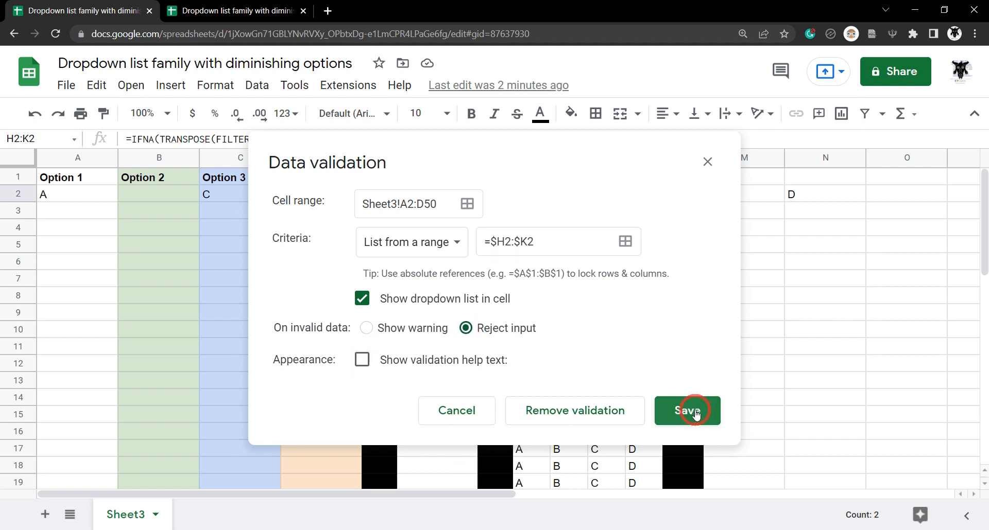
{"action": "left_click", "coordinate": [687, 411]}
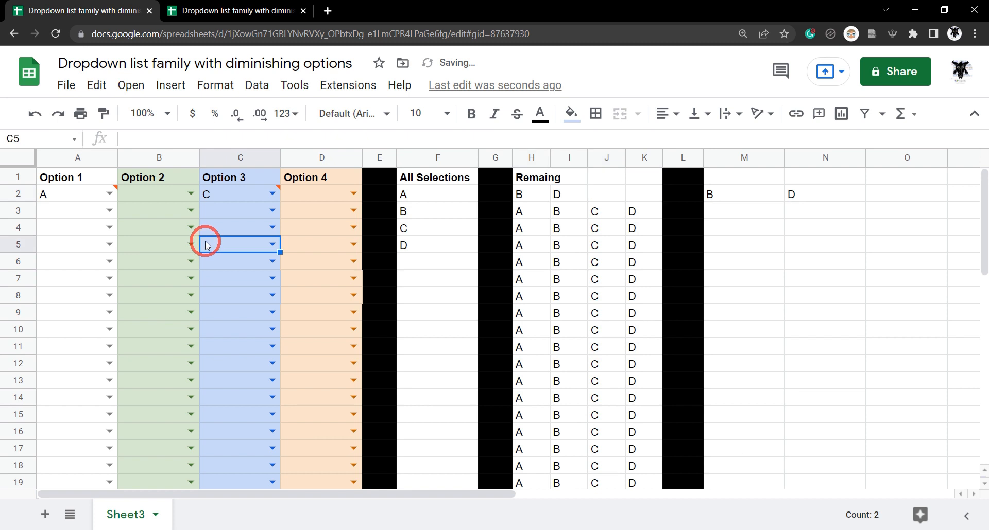
Pick D for Option 2 in row 2 and fill row 3's remaining dropdowns.
{"action": "left_click", "coordinate": [183, 194]}
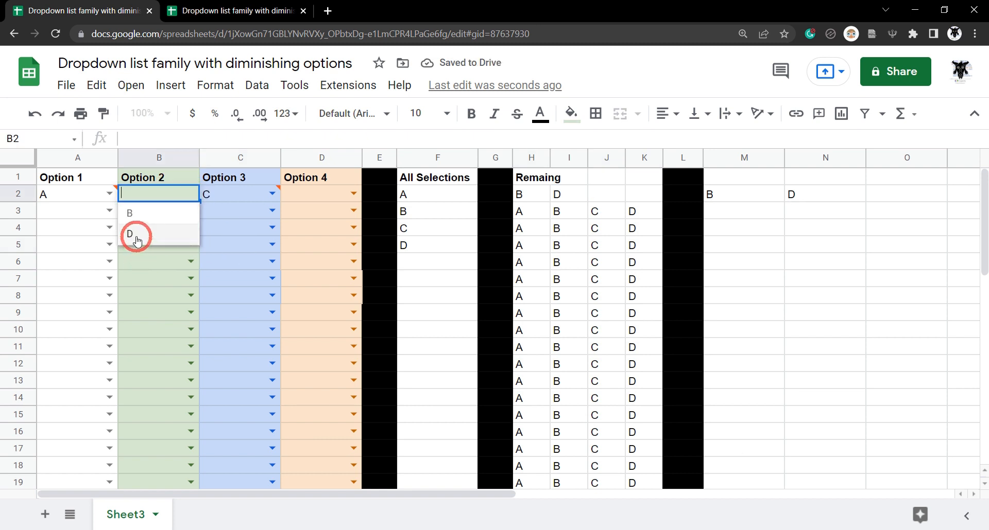
{"action": "left_click", "coordinate": [129, 233]}
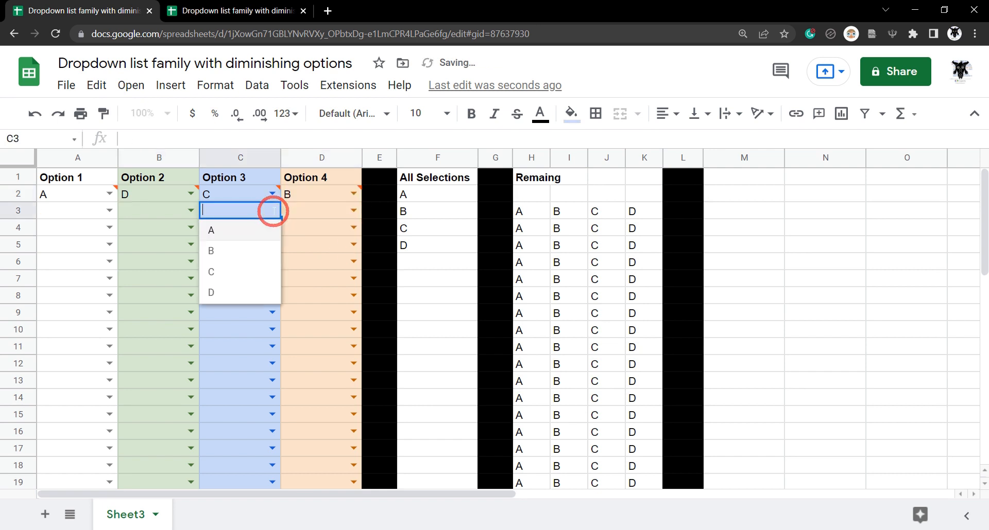
{"action": "left_click", "coordinate": [210, 272]}
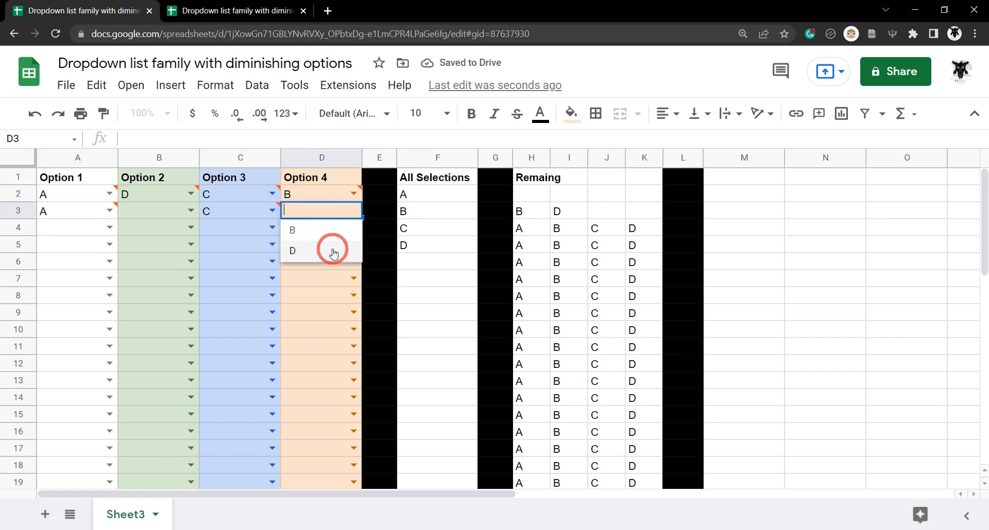
{"action": "left_click", "coordinate": [291, 230]}
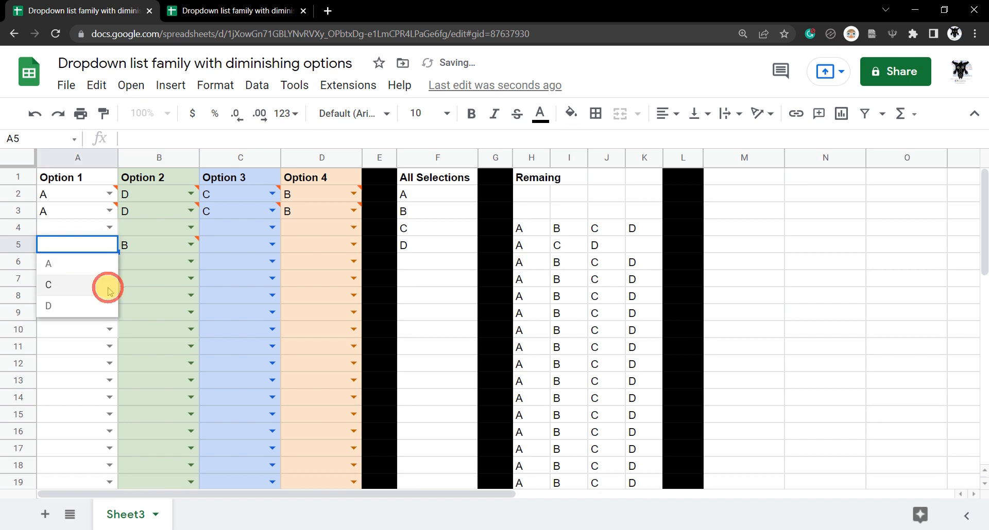
Choose C and D in row 5 via dropdowns, then reach the Option 1 header's actions.
{"action": "left_click", "coordinate": [49, 284]}
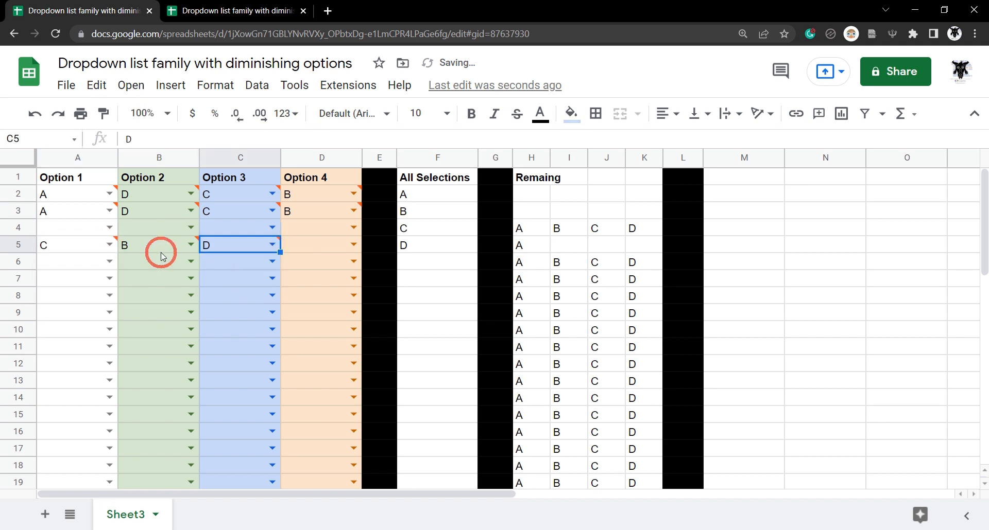
{"action": "type", "text": "D"}
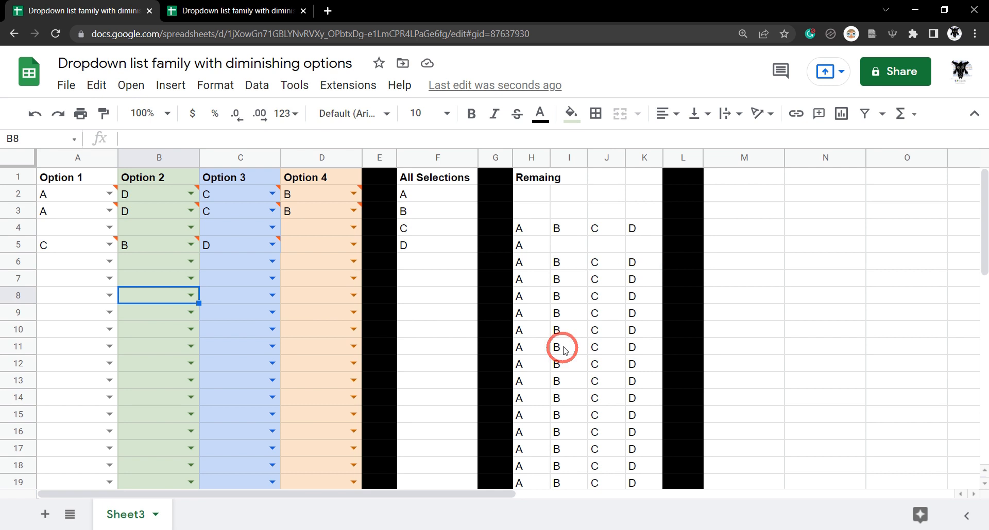
{"action": "mouse_move", "coordinate": [152, 246]}
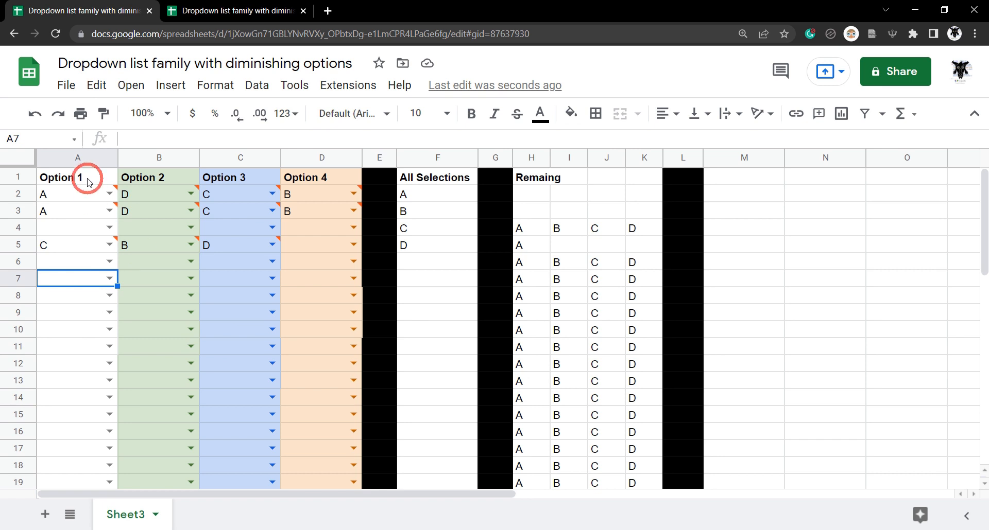
{"action": "right_click", "coordinate": [77, 177]}
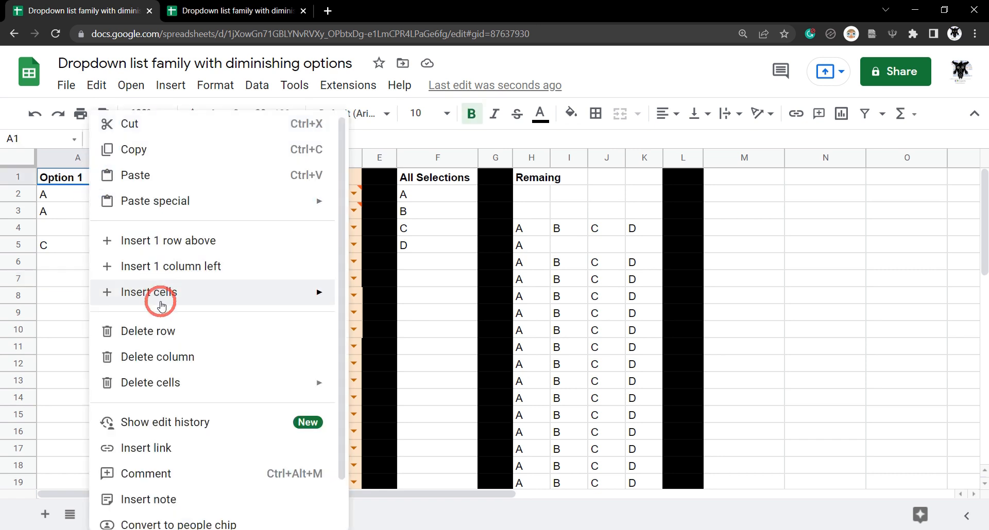